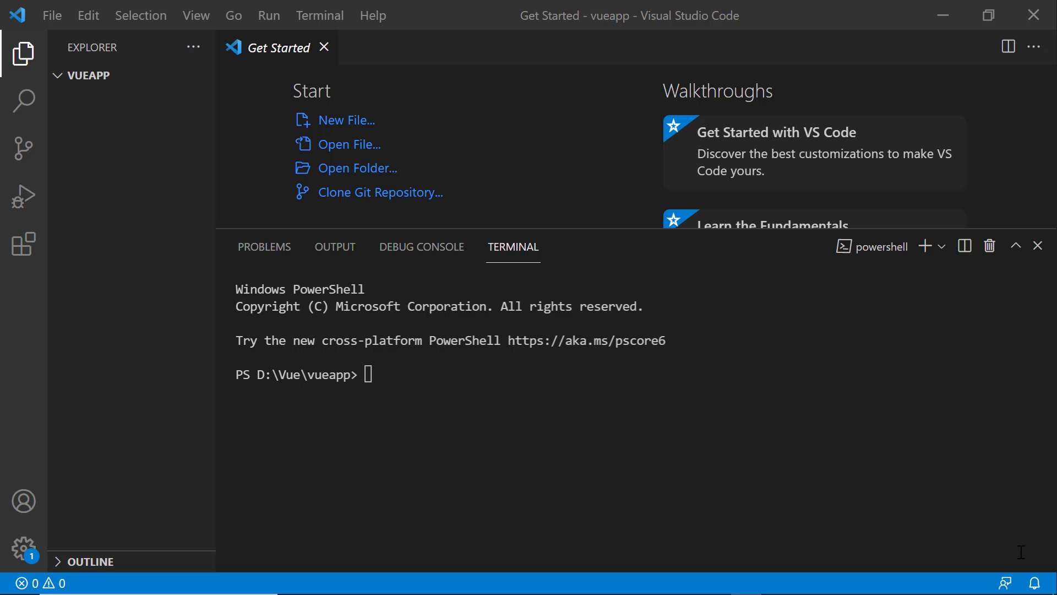
# Step: Run npm create vite@latest in the terminal to start scaffolding a Vite project
pyautogui.write('n')
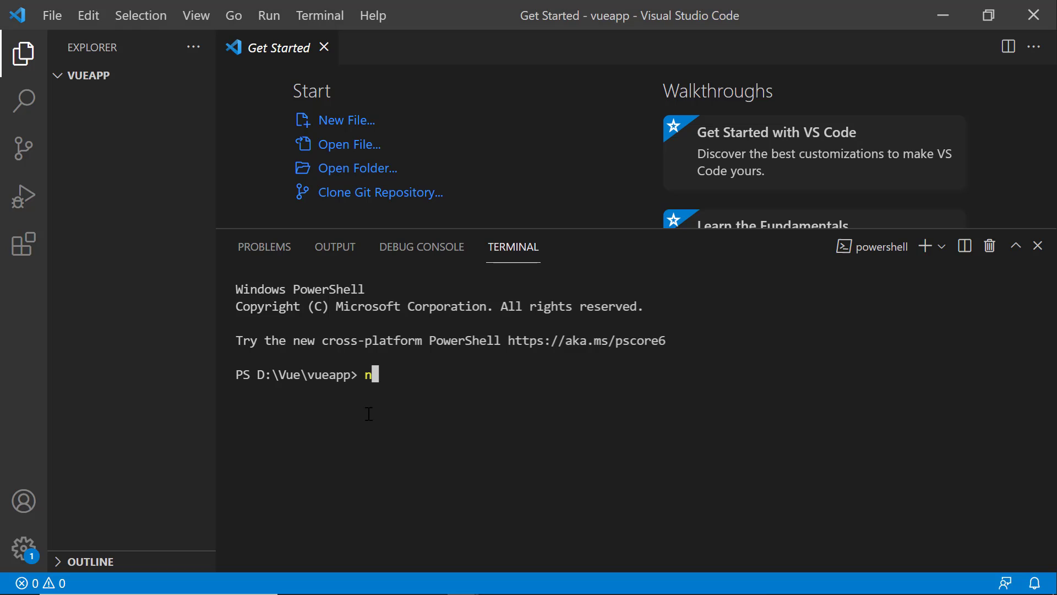
pyautogui.write('pm create vi')
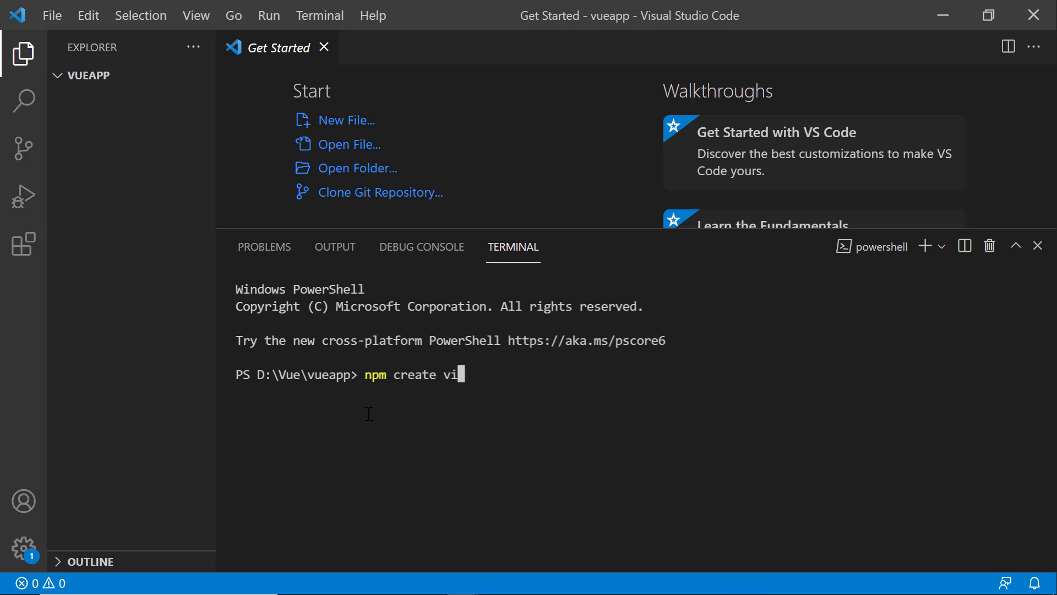
pyautogui.write('te@late')
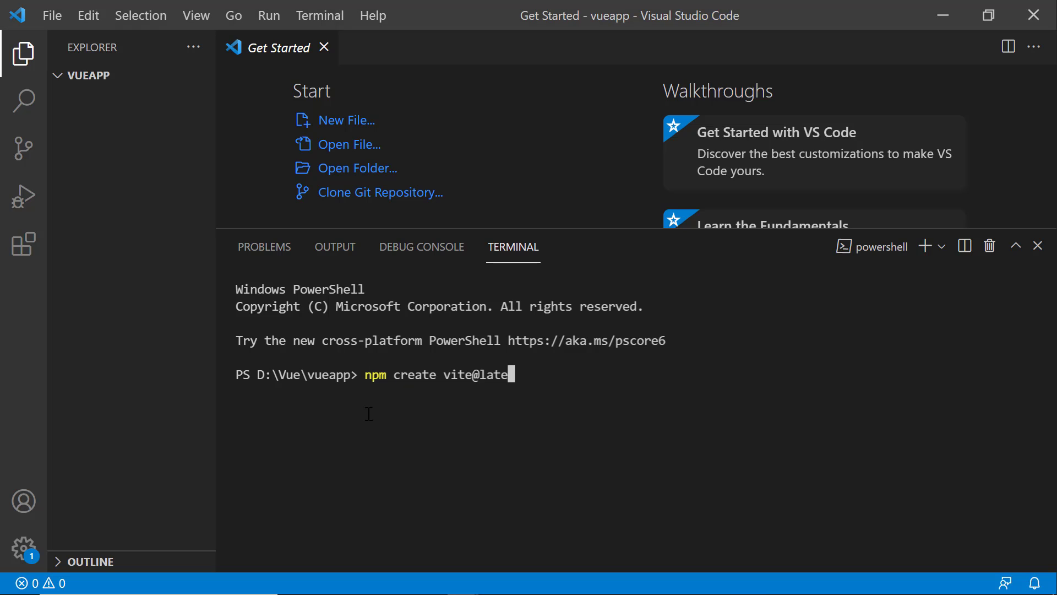
pyautogui.press('Return')
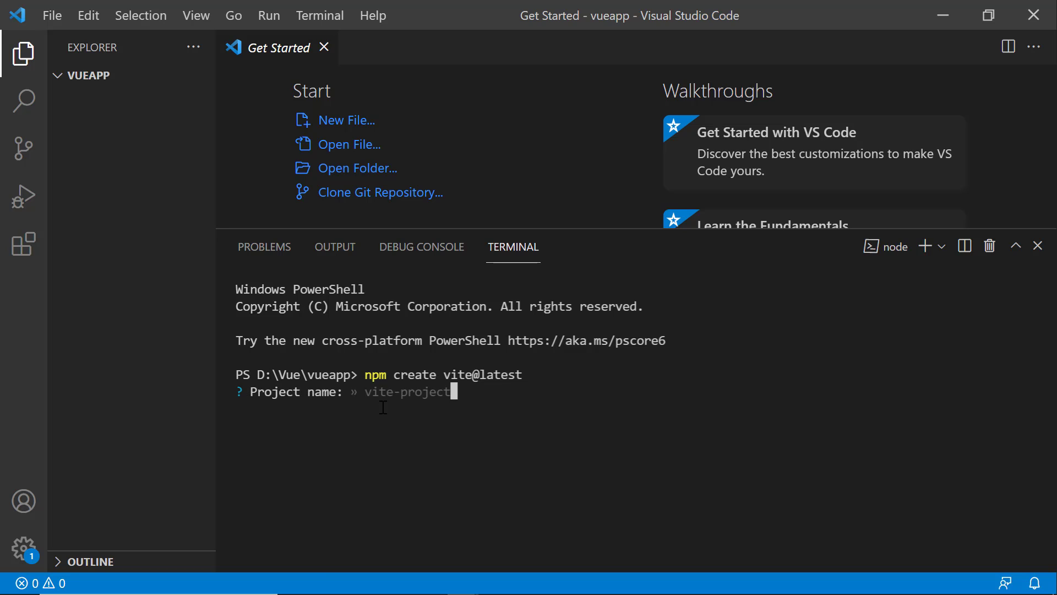
# Step: Name the project myvueapp and choose Vue with the JavaScript variant
pyautogui.write('myvuea')
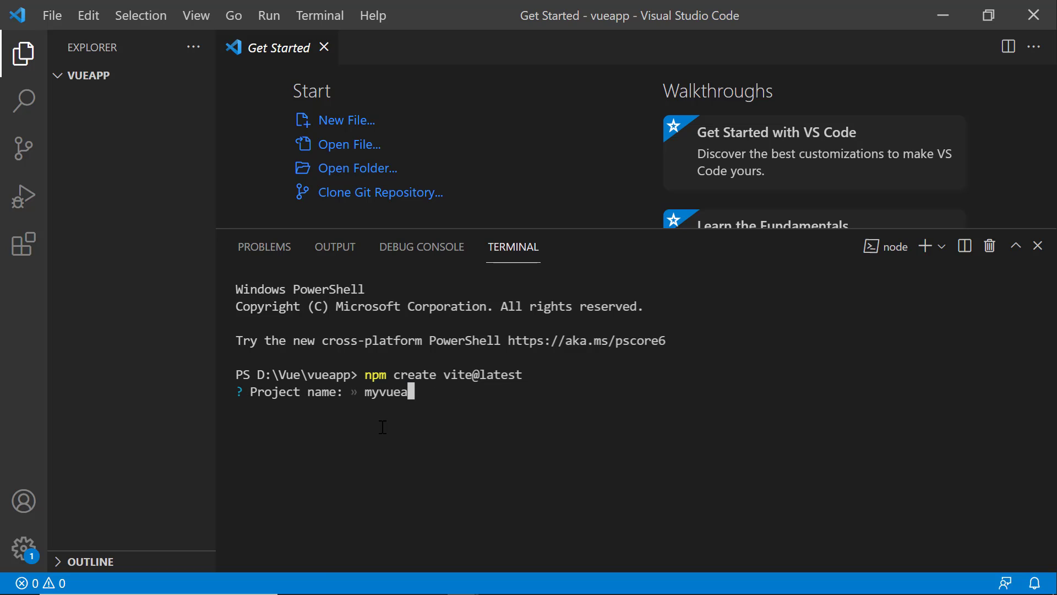
pyautogui.press('Return')
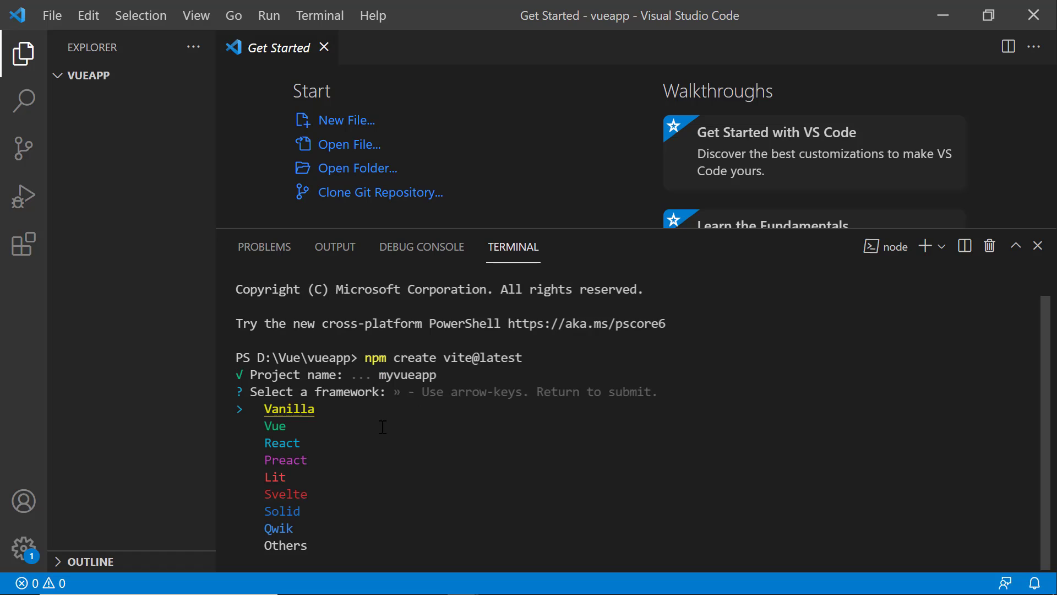
pyautogui.press('Down')
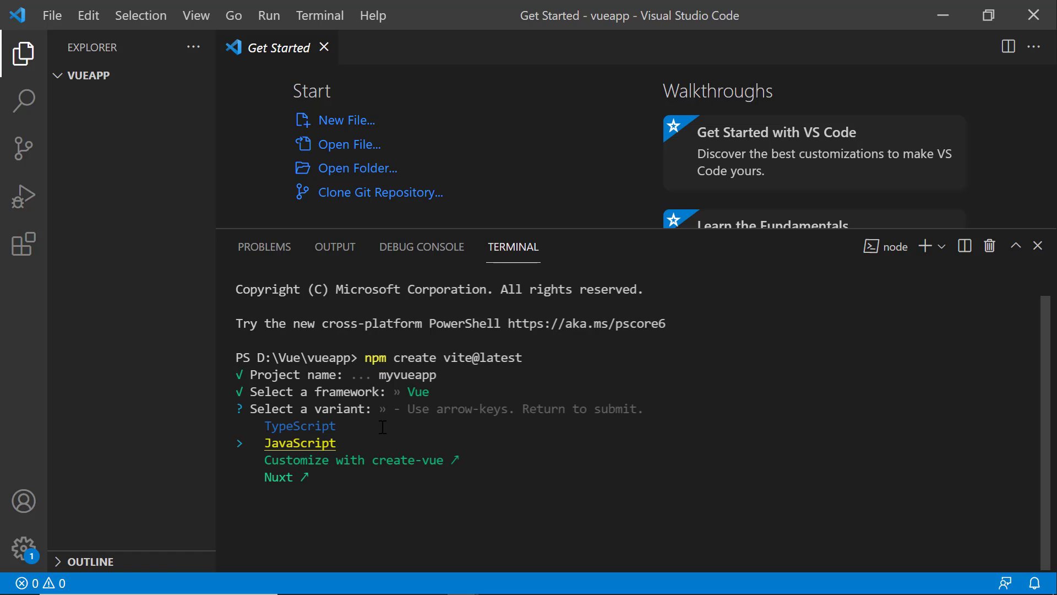
pyautogui.press('Return')
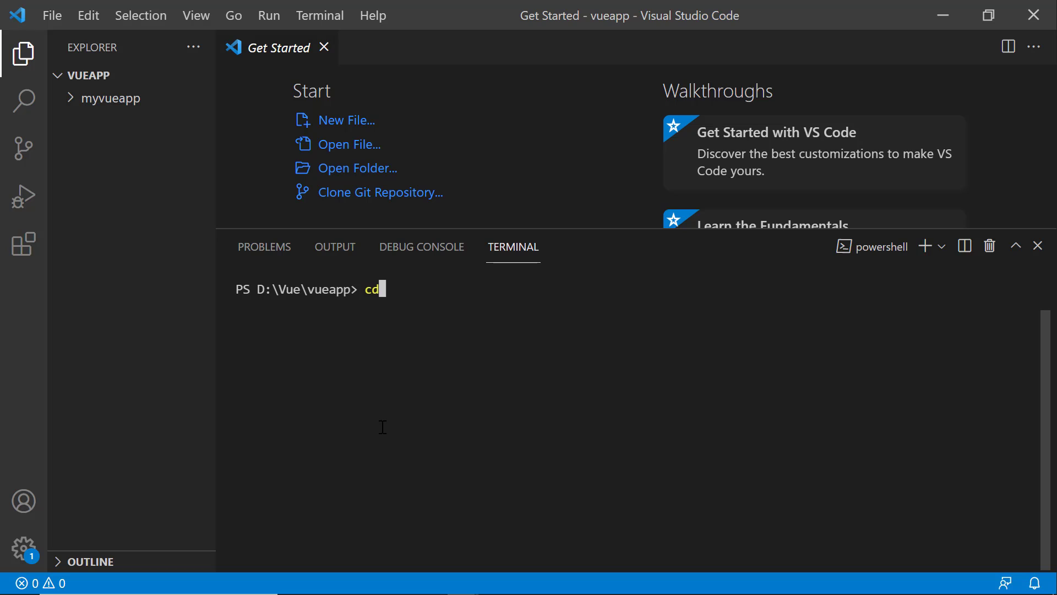
# Step: Move into the myvueapp folder and run npm install for its dependencies
pyautogui.write('myvuea')
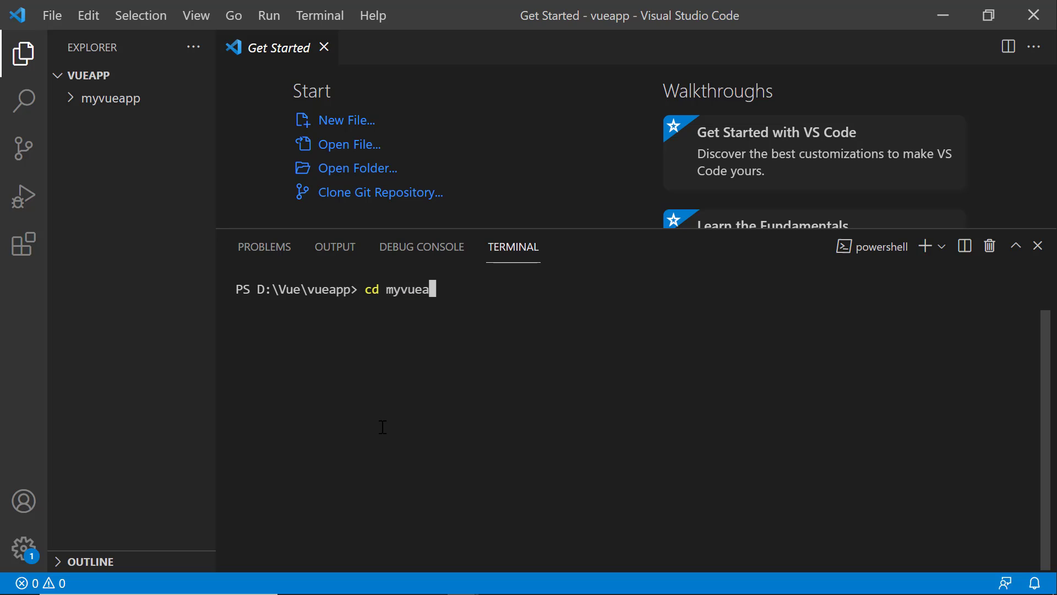
pyautogui.press('Return')
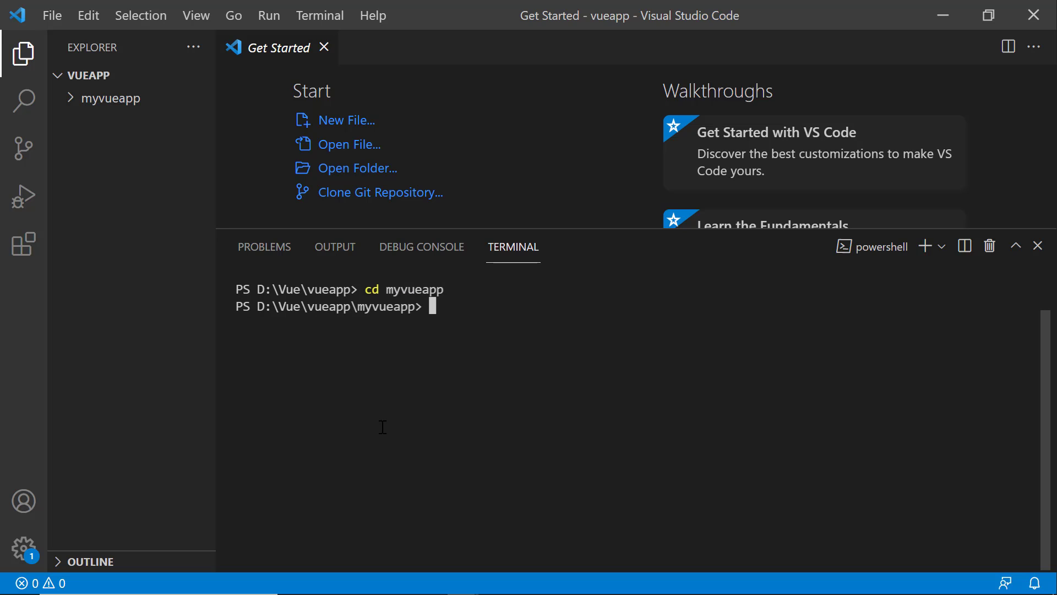
pyautogui.write('npm install')
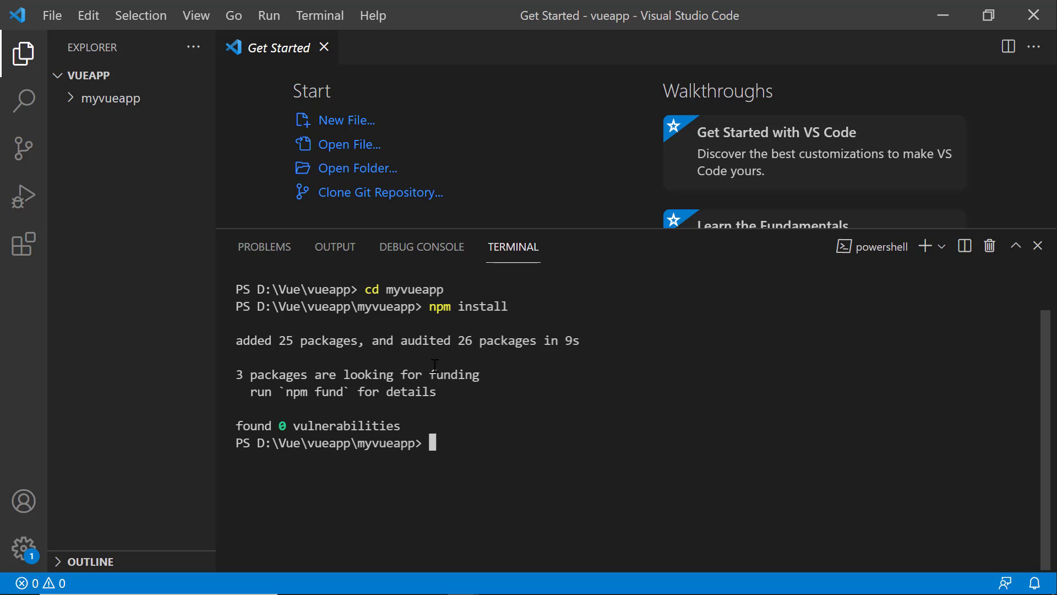
pyautogui.moveTo(431, 411)
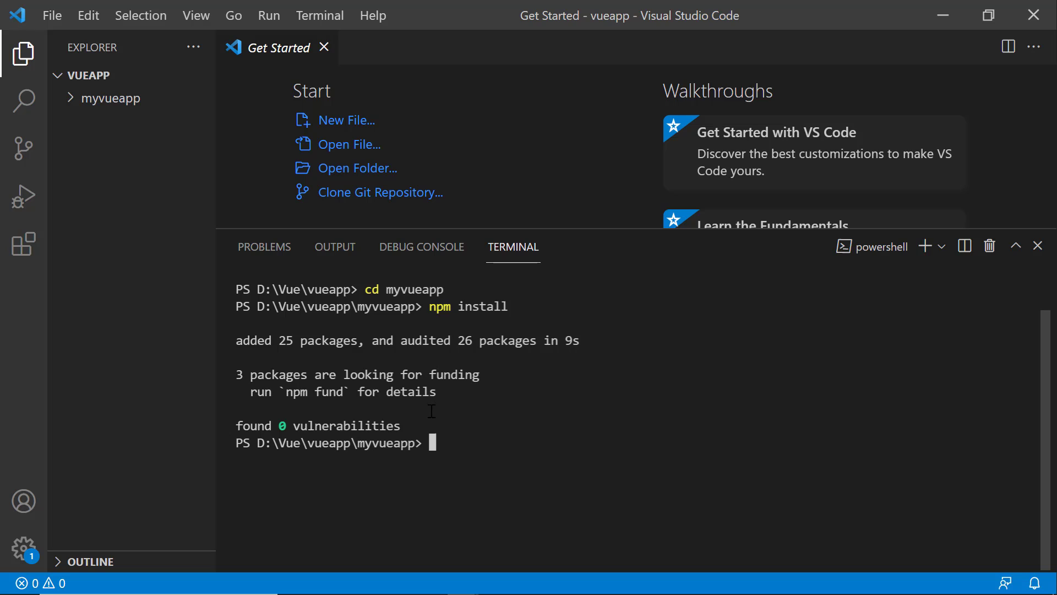
pyautogui.moveTo(425, 495)
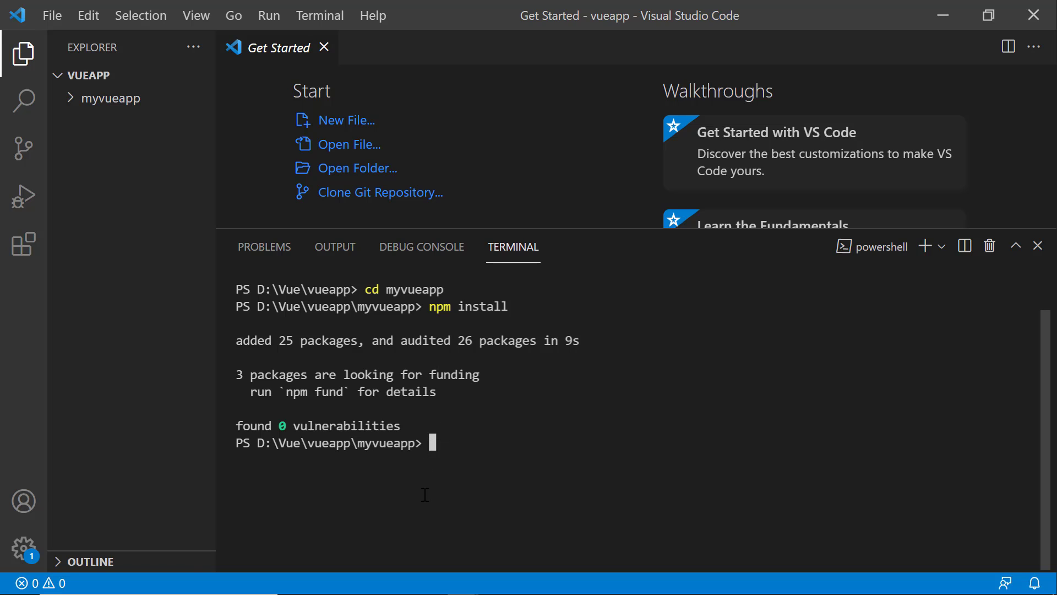
pyautogui.write('npm in')
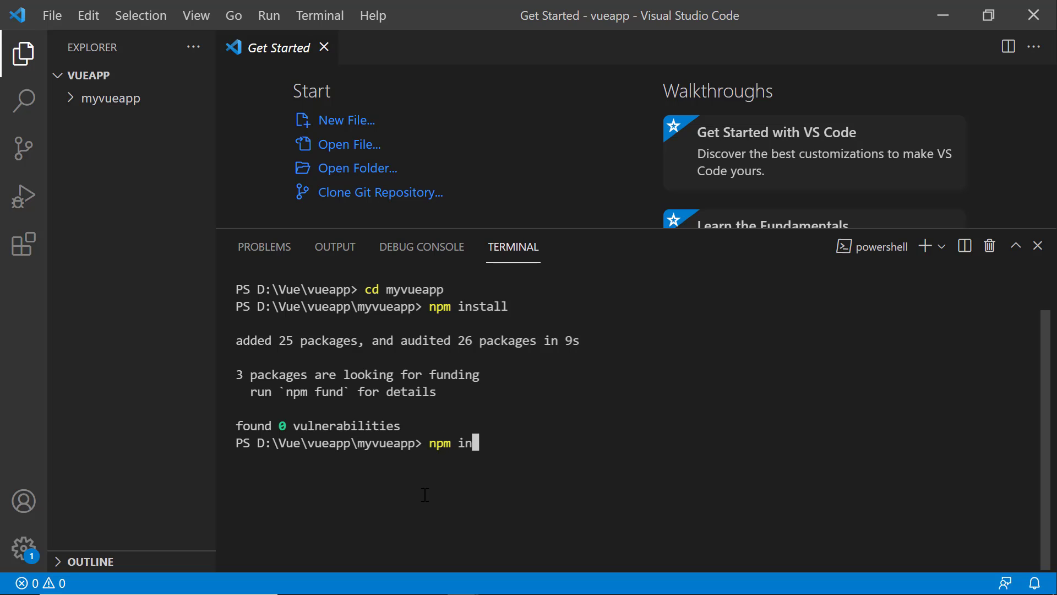
pyautogui.write('stall @')
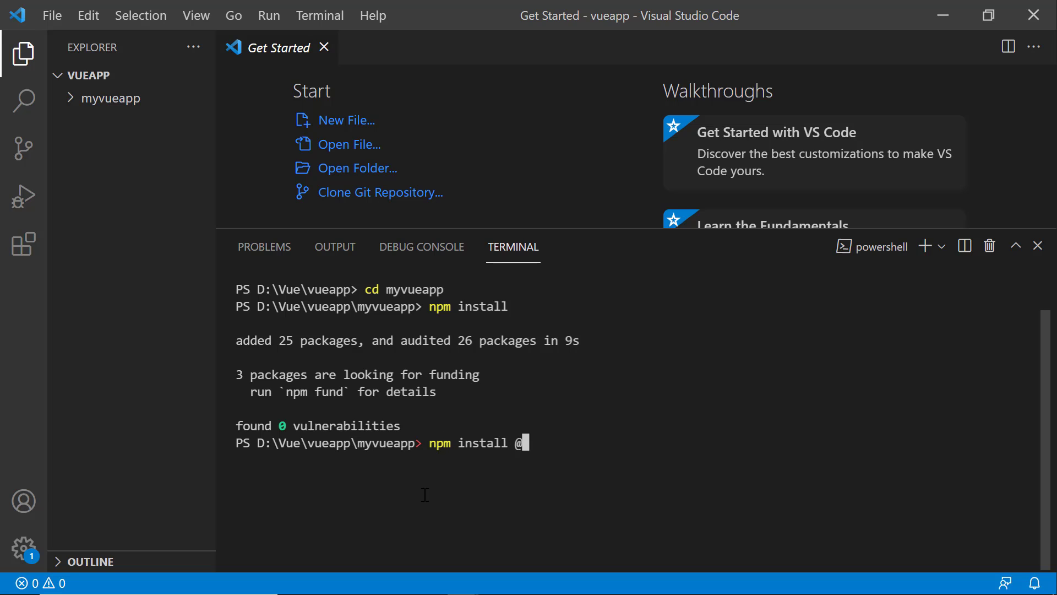
pyautogui.write('syncfusio')
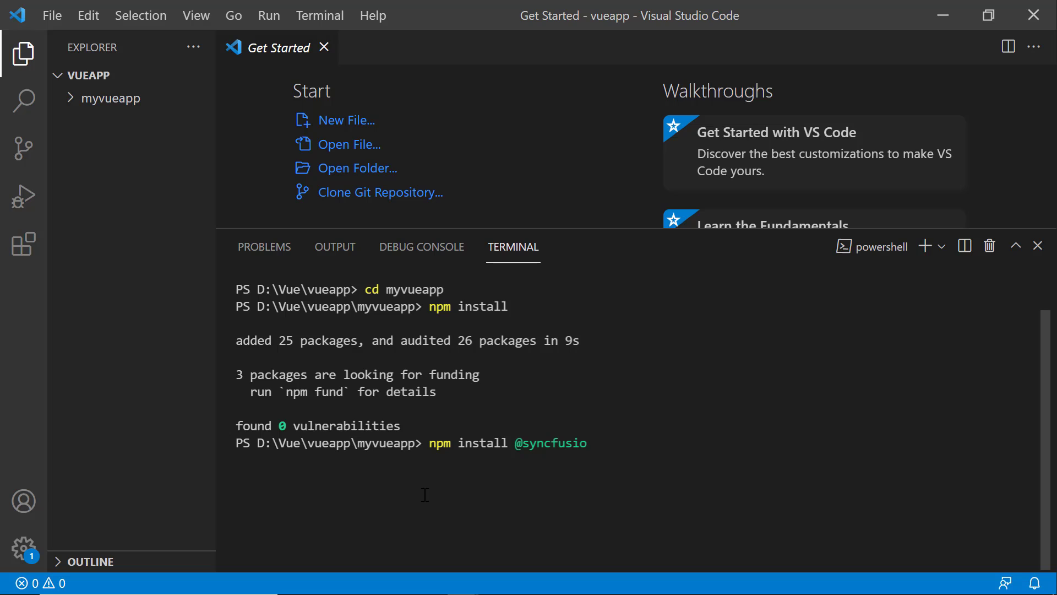
pyautogui.write('n/ej2')
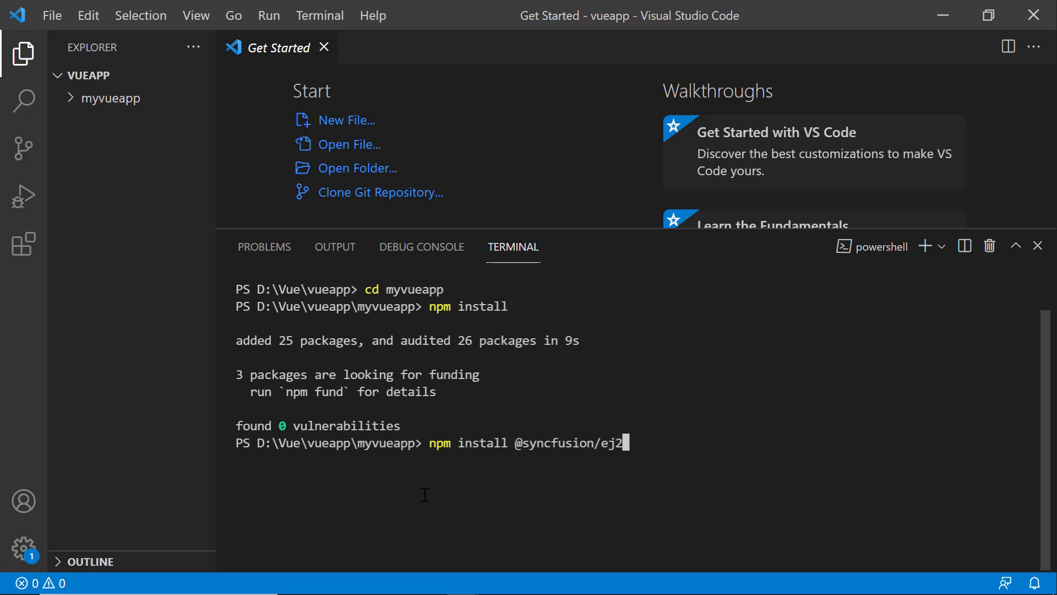
pyautogui.write('-vue-layout')
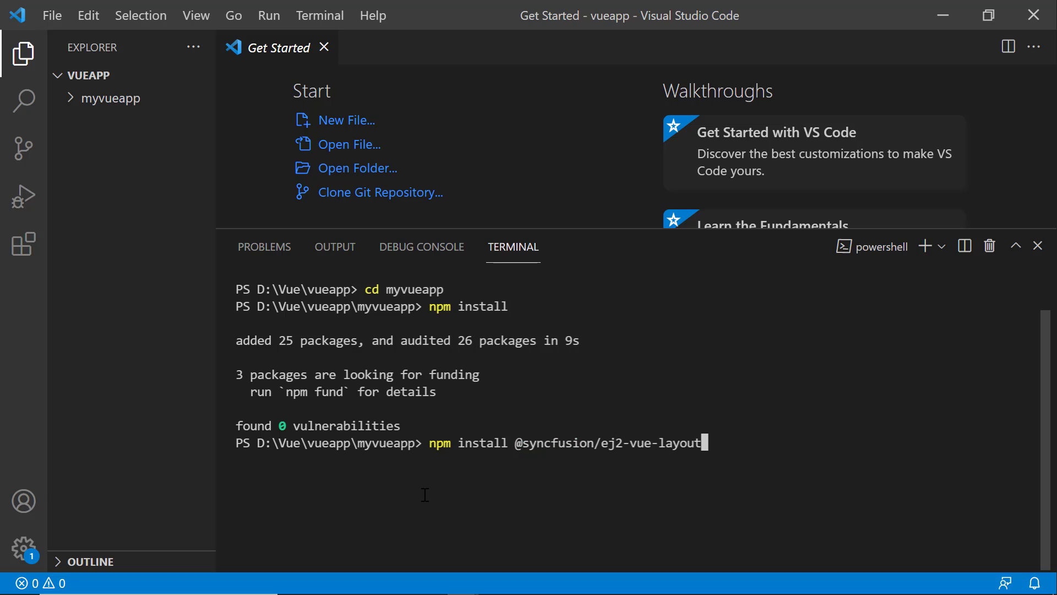
pyautogui.write('s --sa')
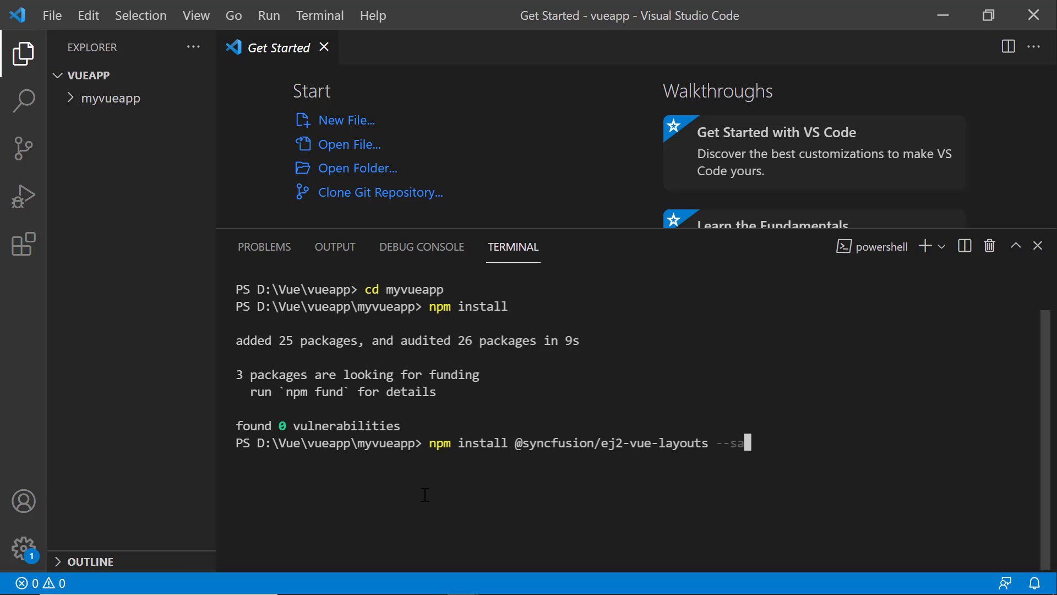
pyautogui.press('Return')
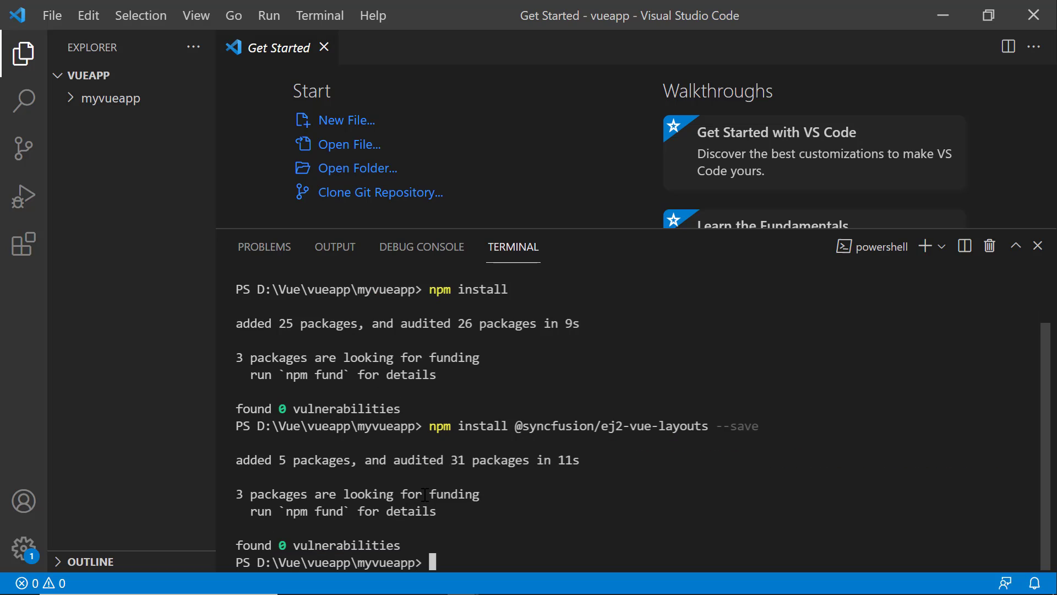
pyautogui.moveTo(493, 524)
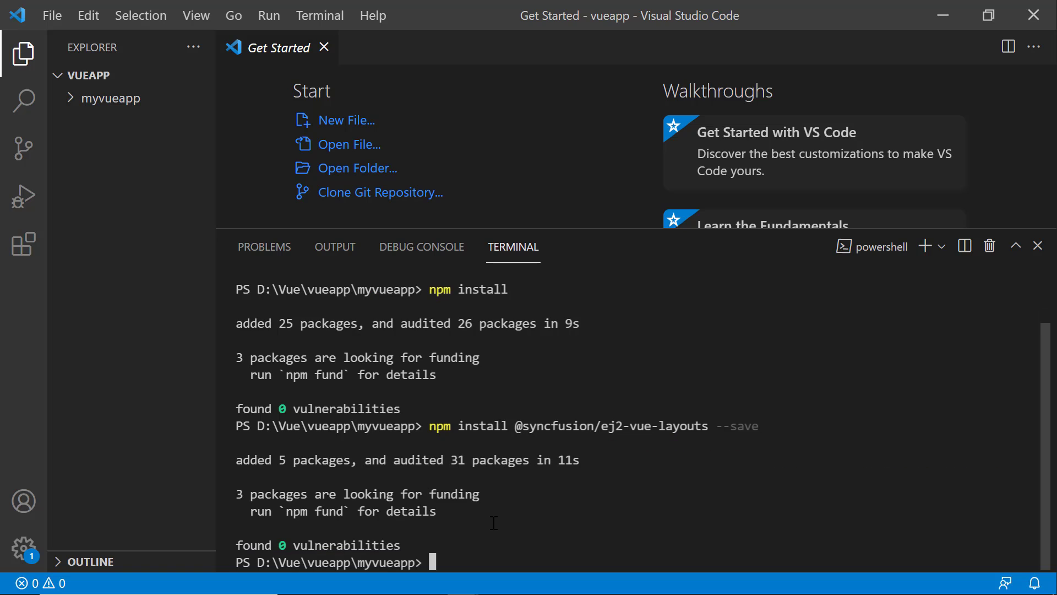
pyautogui.moveTo(104, 98)
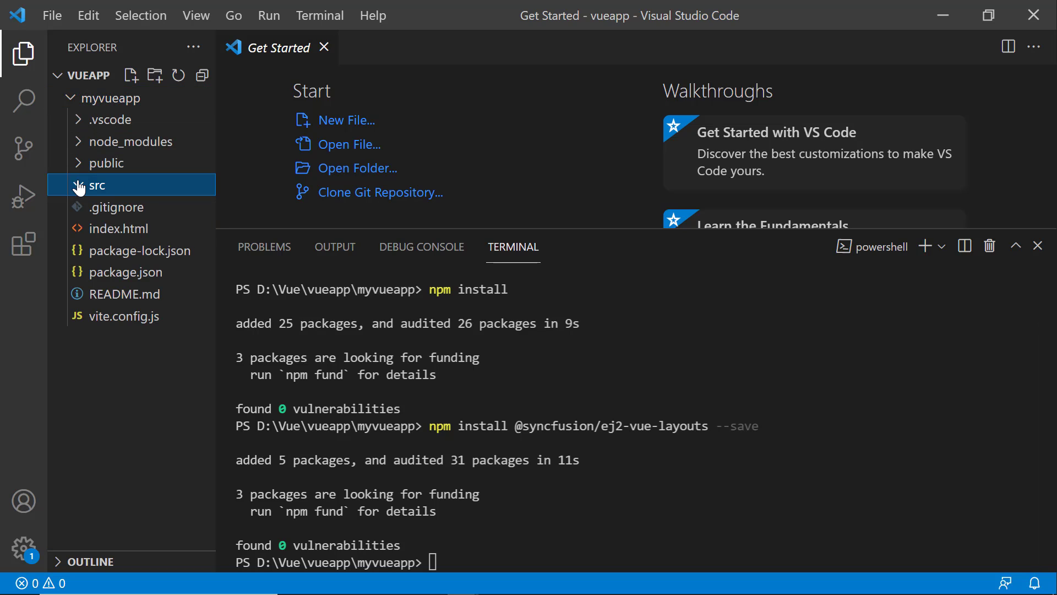
pyautogui.click(97, 185)
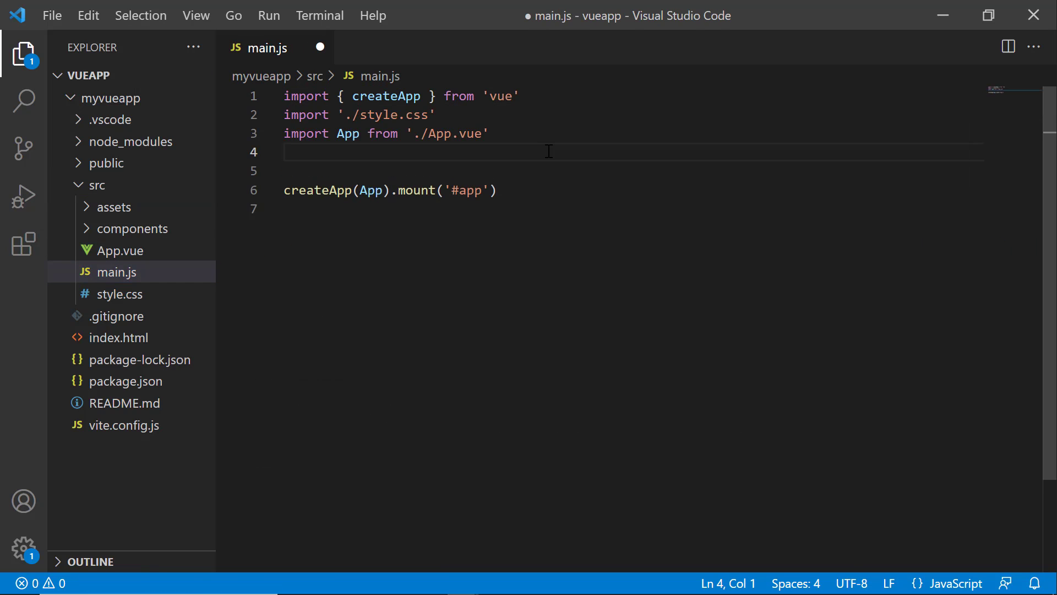
pyautogui.write('import {register}')
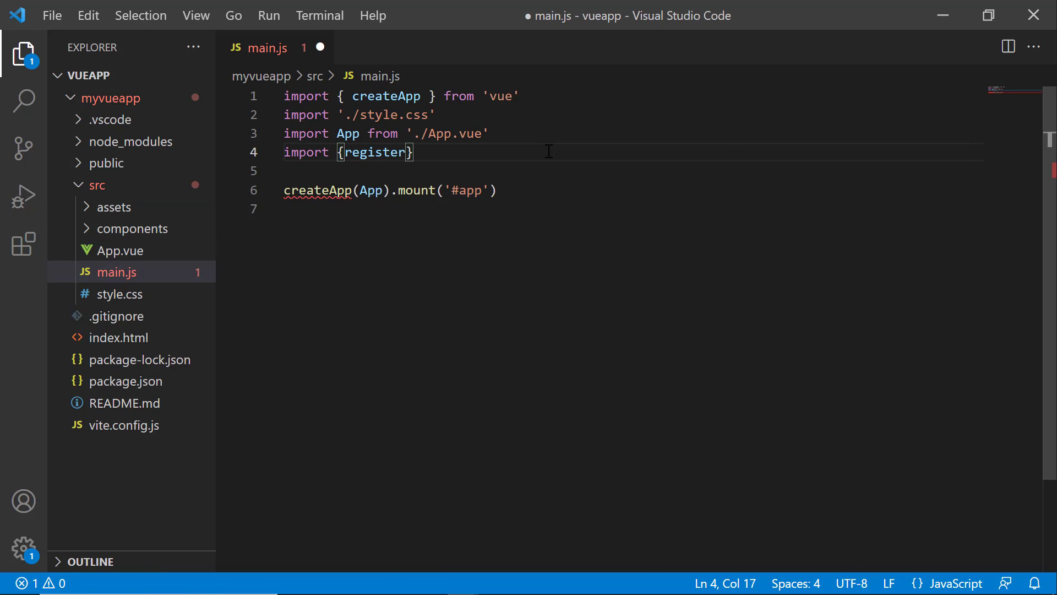
pyautogui.write("License} from '@syncfusion/ej2-base';")
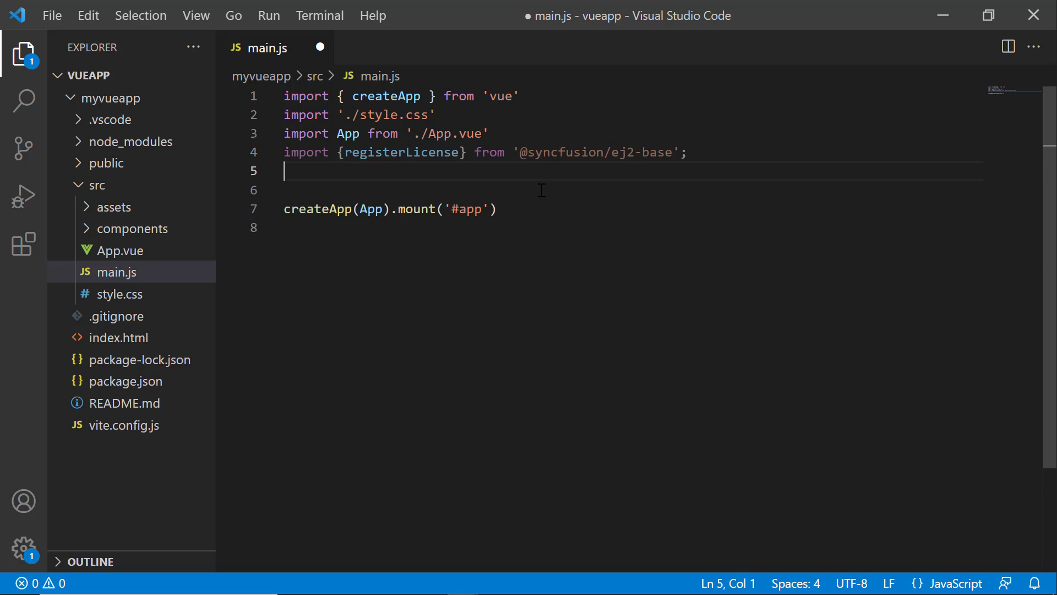
pyautogui.write('registerLicense("")')
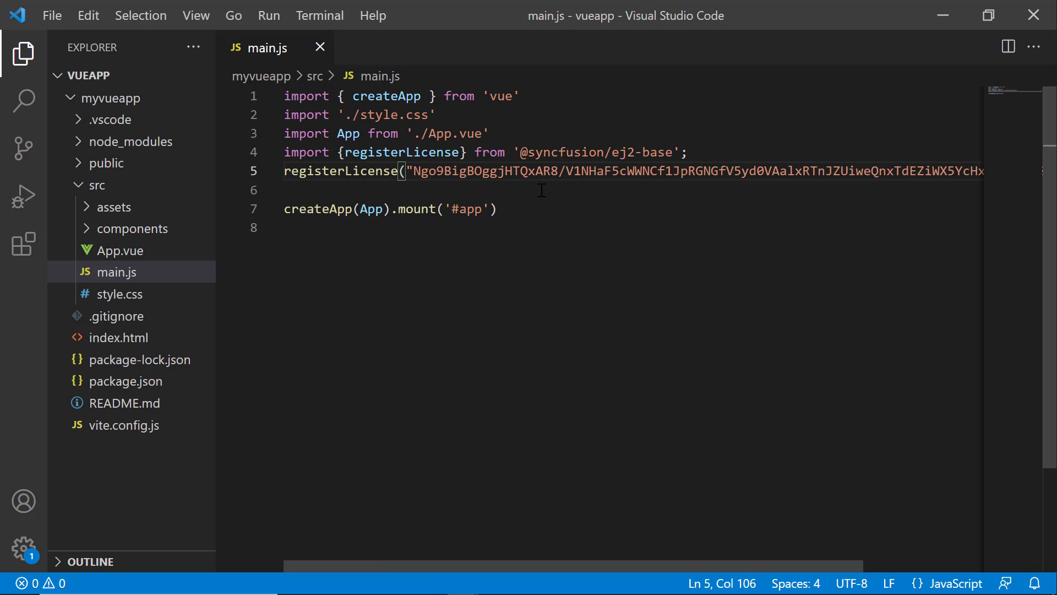
pyautogui.click(121, 250)
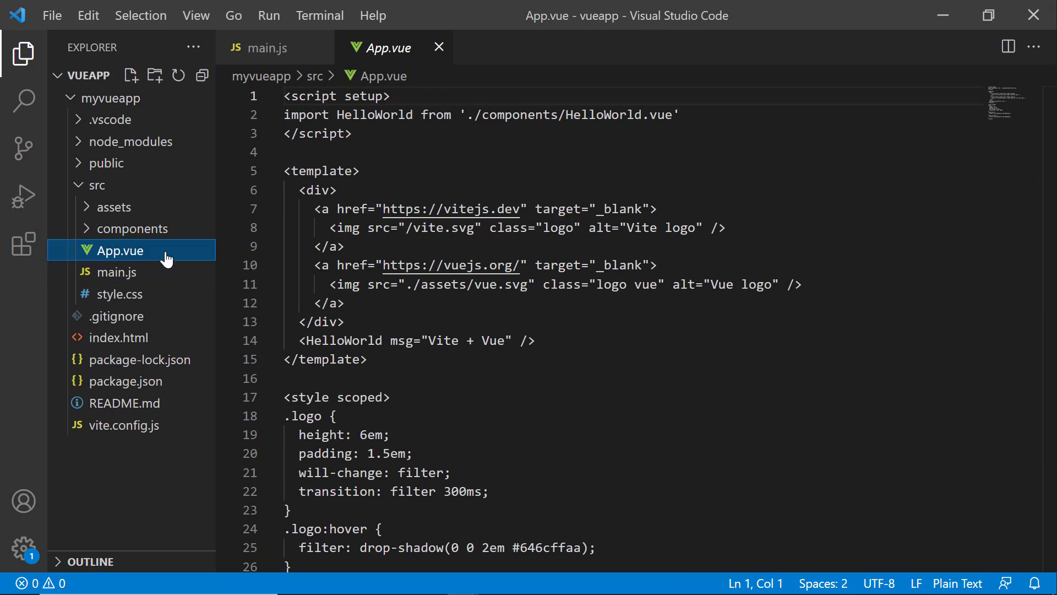
# Step: Import DashboardLayoutComponent and register it as 'ejs-dashboardlayout' in App.vue's components
pyautogui.click(413, 453)
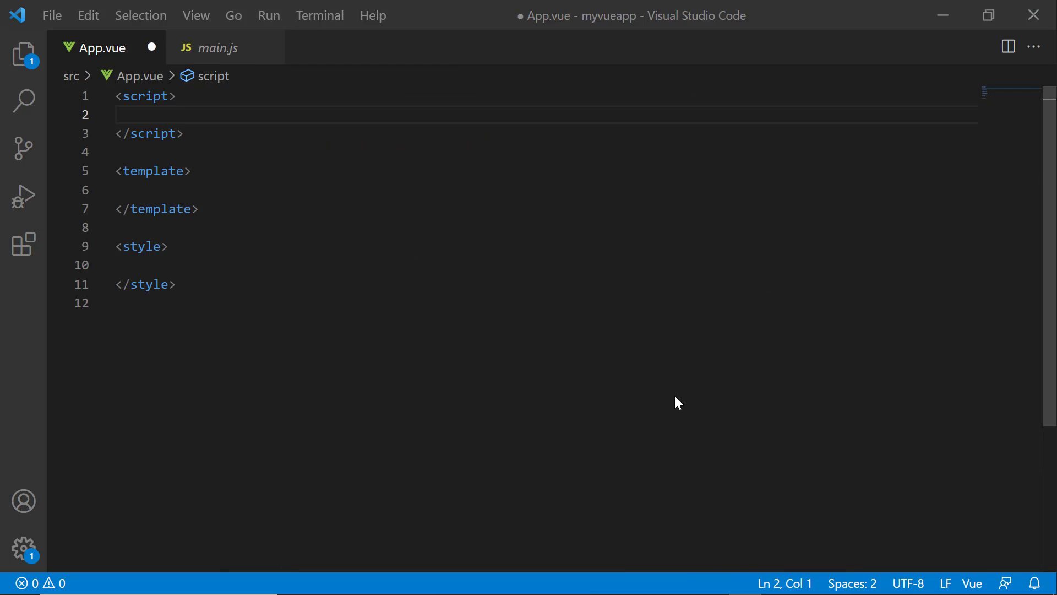
pyautogui.write('imp')
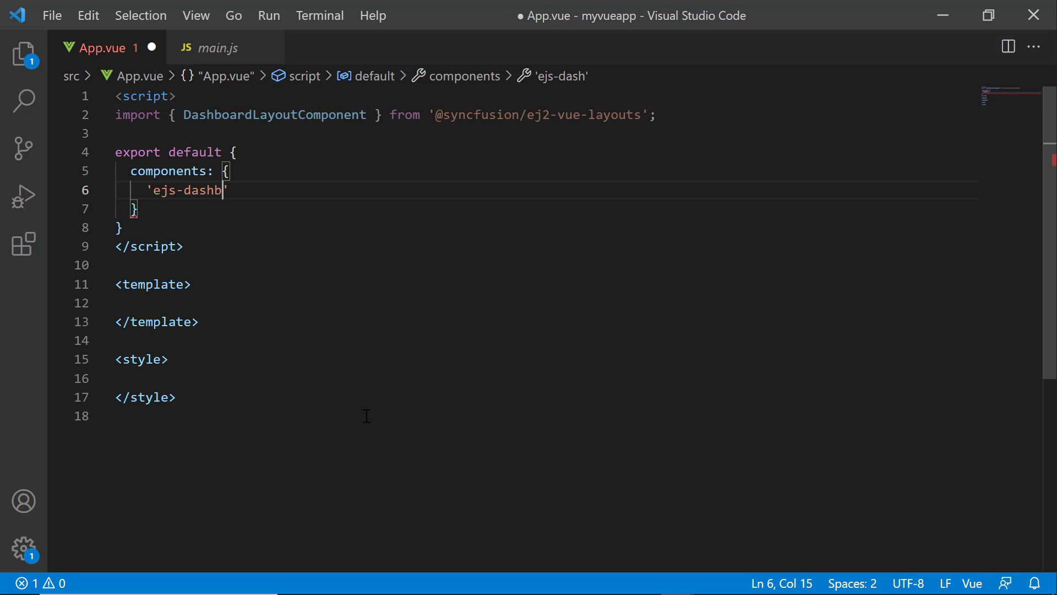
pyautogui.write('oardlayout')
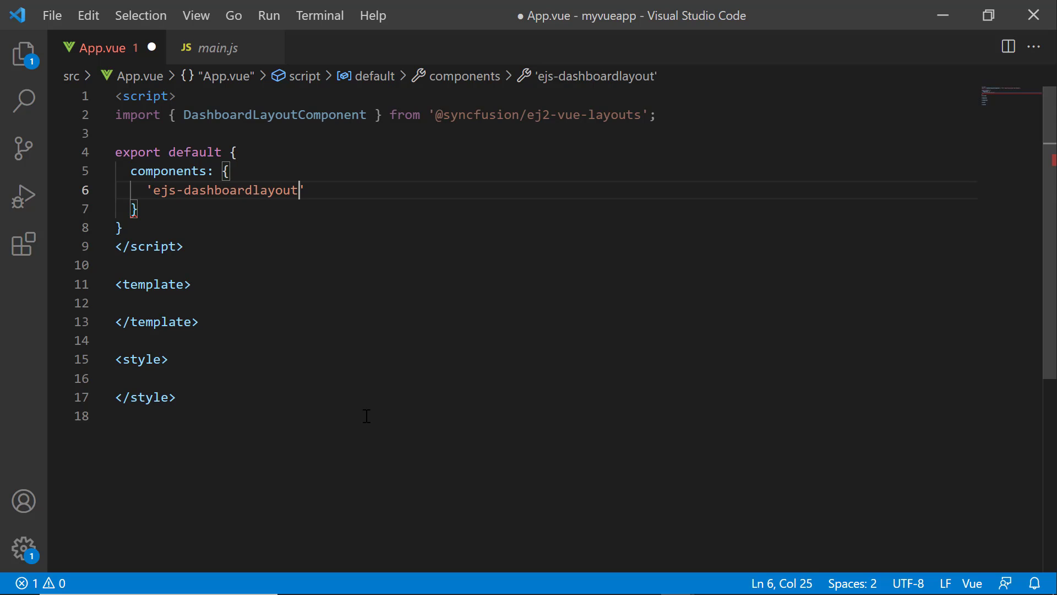
pyautogui.write(': DashboardLayoutComponent')
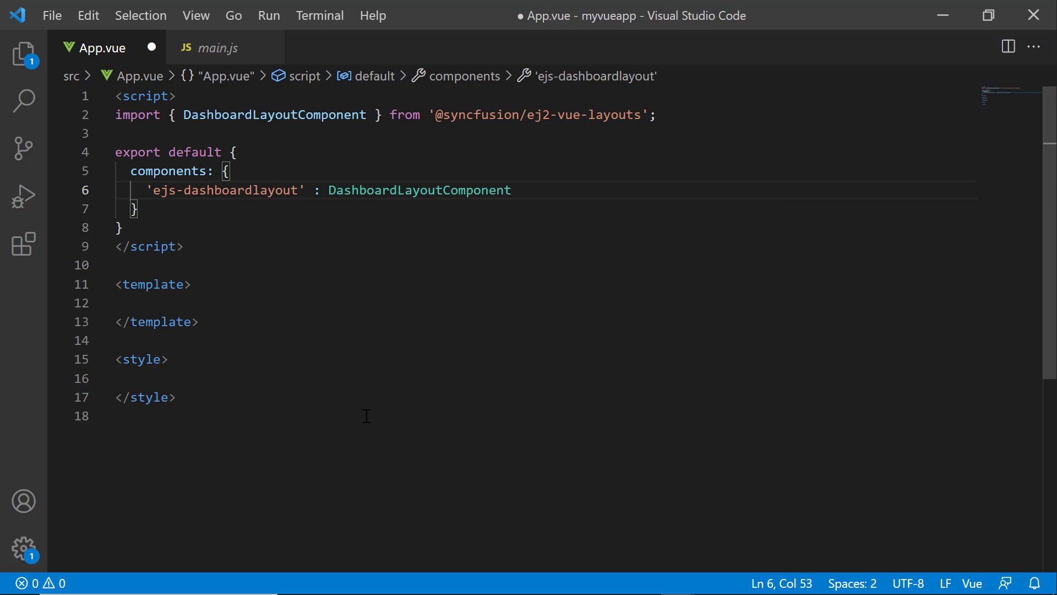
# Step: Place an <ejs-dashboardlayout> element inside App.vue's template
pyautogui.write('<')
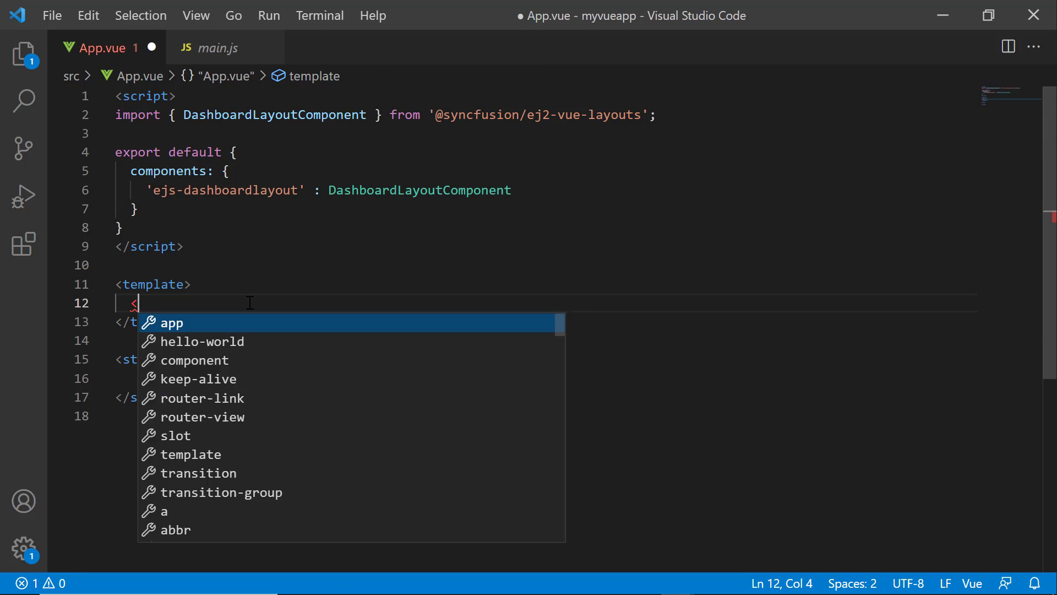
pyautogui.write('ejs-dash')
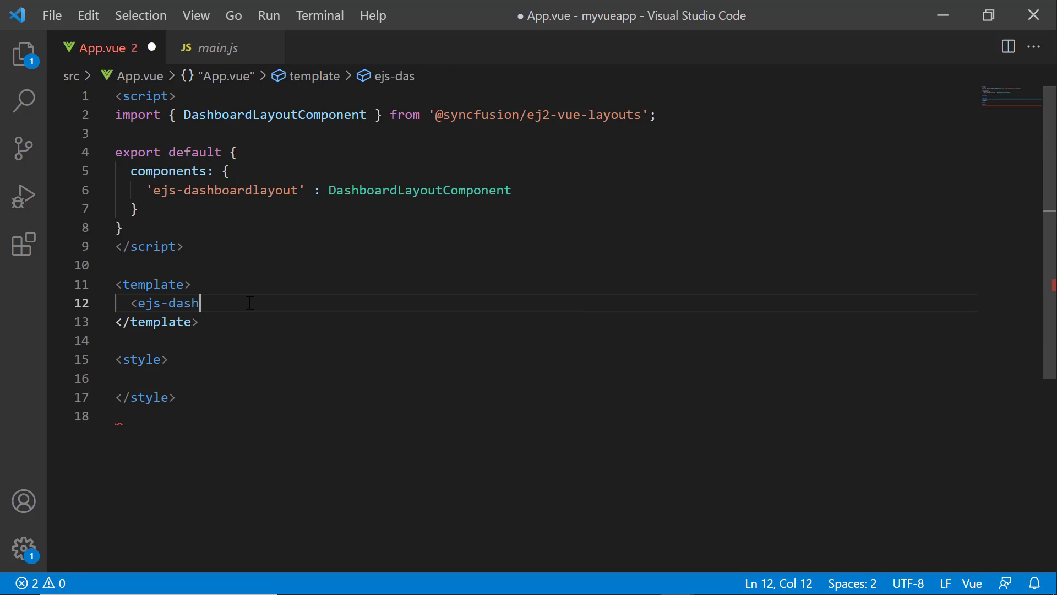
pyautogui.write('boardlayout></ejs-dashboardlayout>')
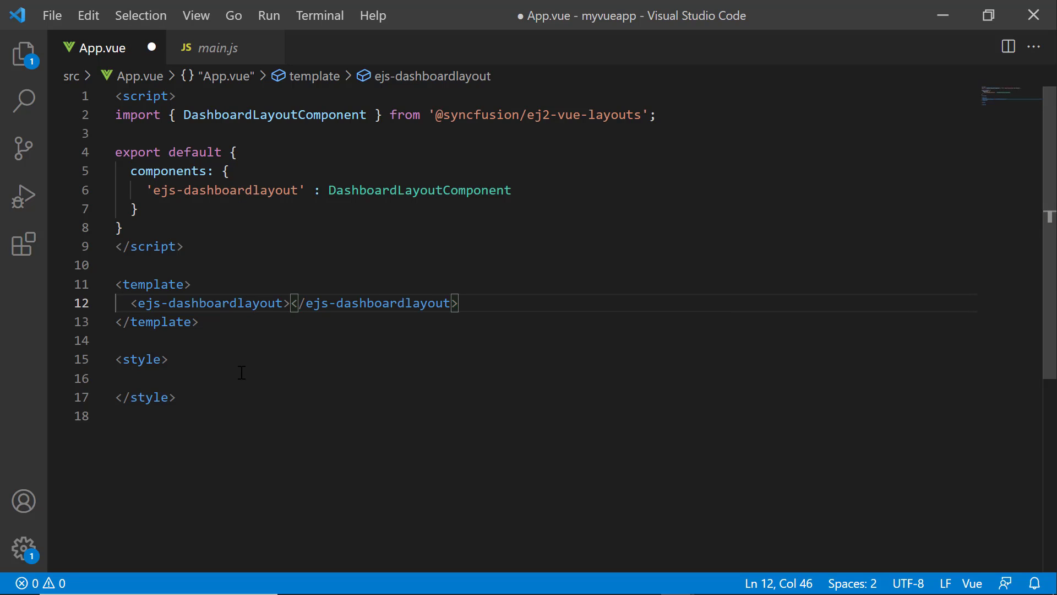
# Step: Register PanelsDirective and PanelDirective and add an <e-panels> element inside the dashboard layout
pyautogui.click(291, 301)
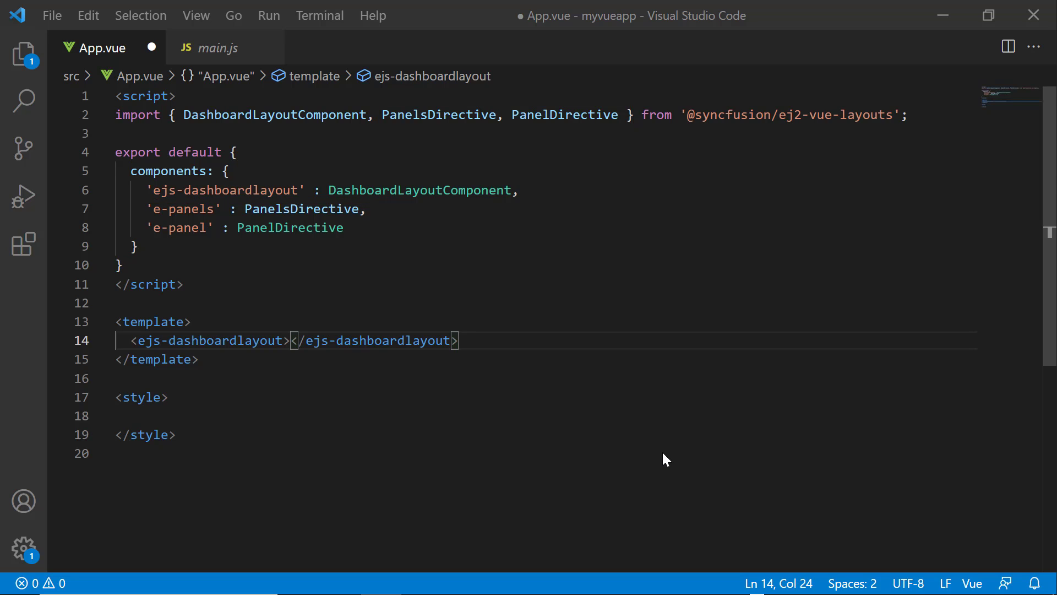
pyautogui.press('Enter')
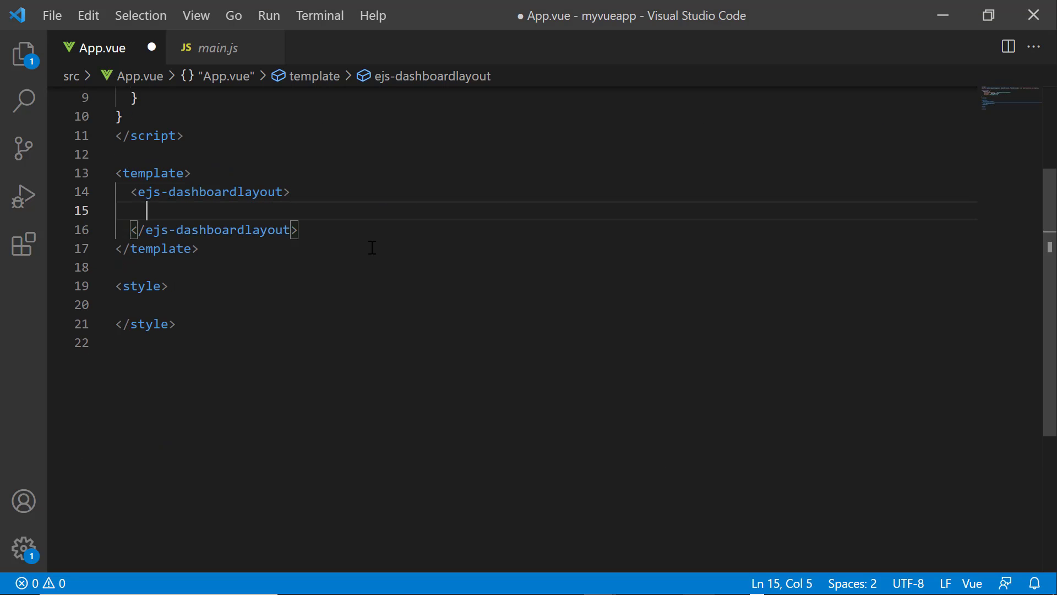
pyautogui.write('<e')
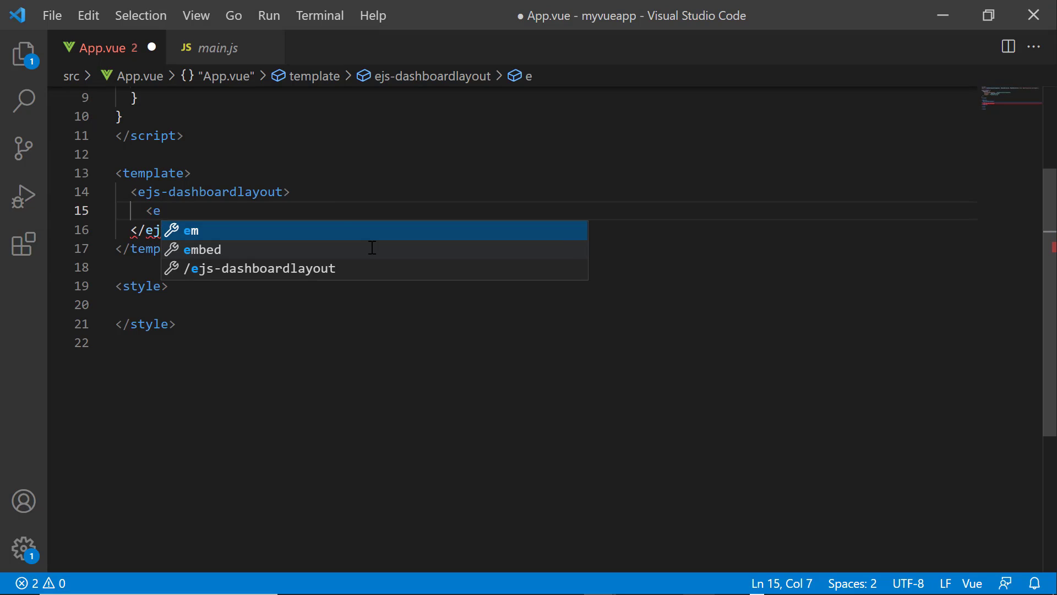
pyautogui.write('-panels')
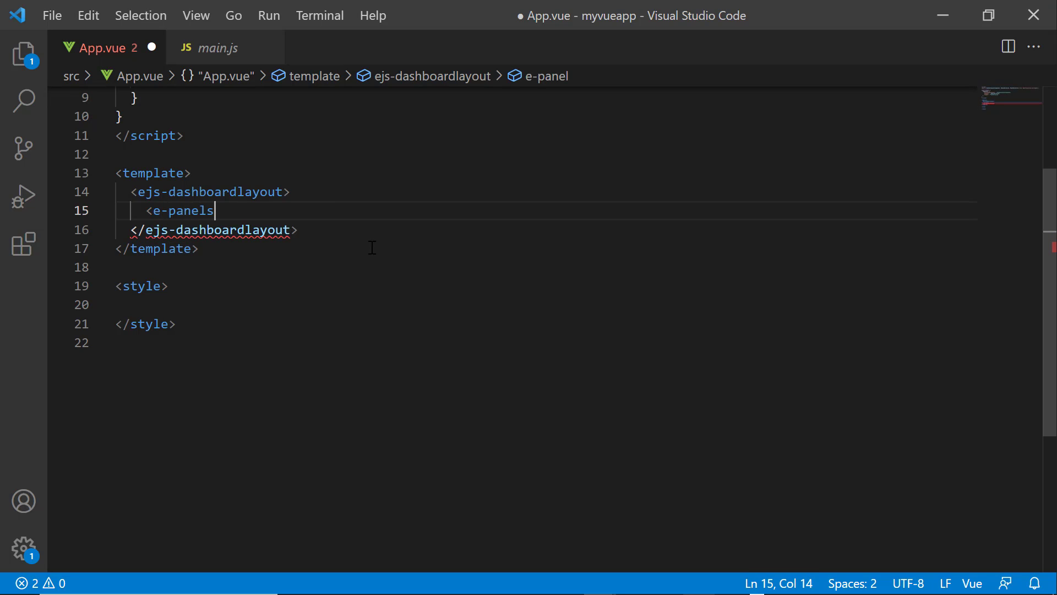
pyautogui.write('>')
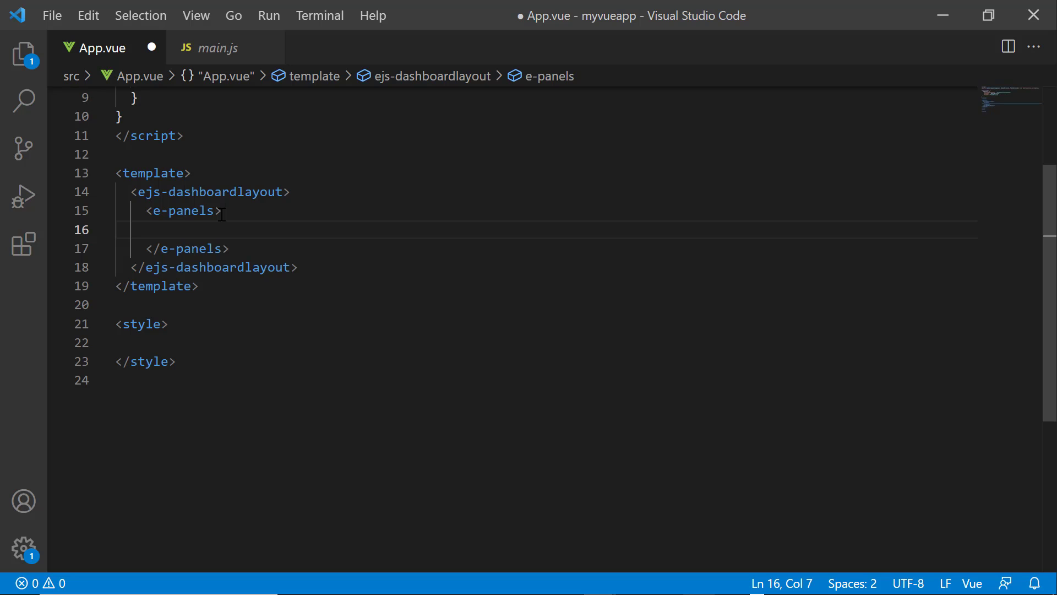
# Step: Nest an <e-panel :row="0" :col="0"> and import the Syncfusion ej2-base material.css stylesheet
pyautogui.write('<e-panel></e-panel>')
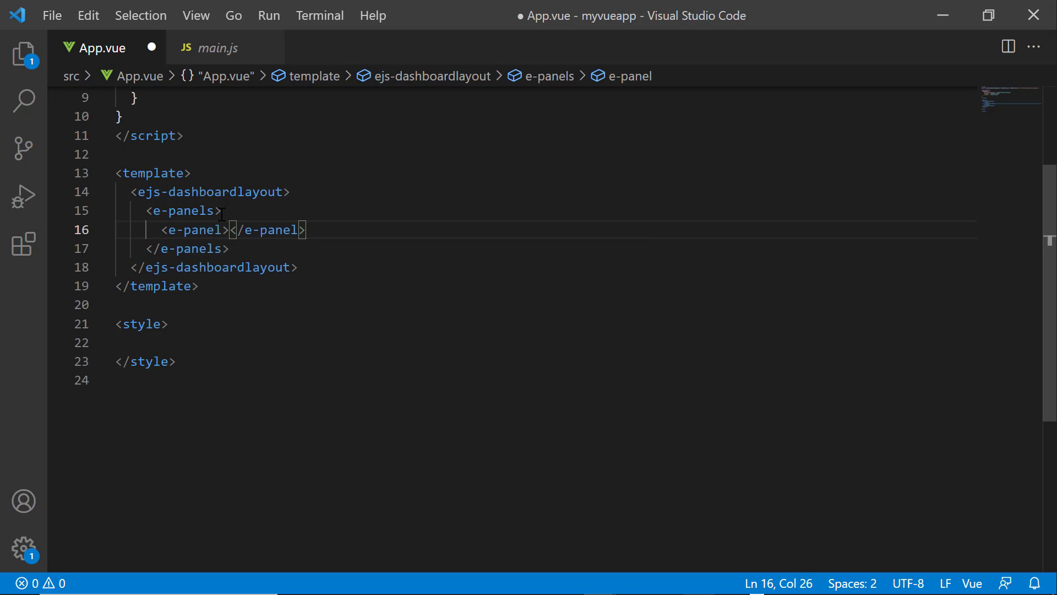
pyautogui.write(':row="0" :col="0"')
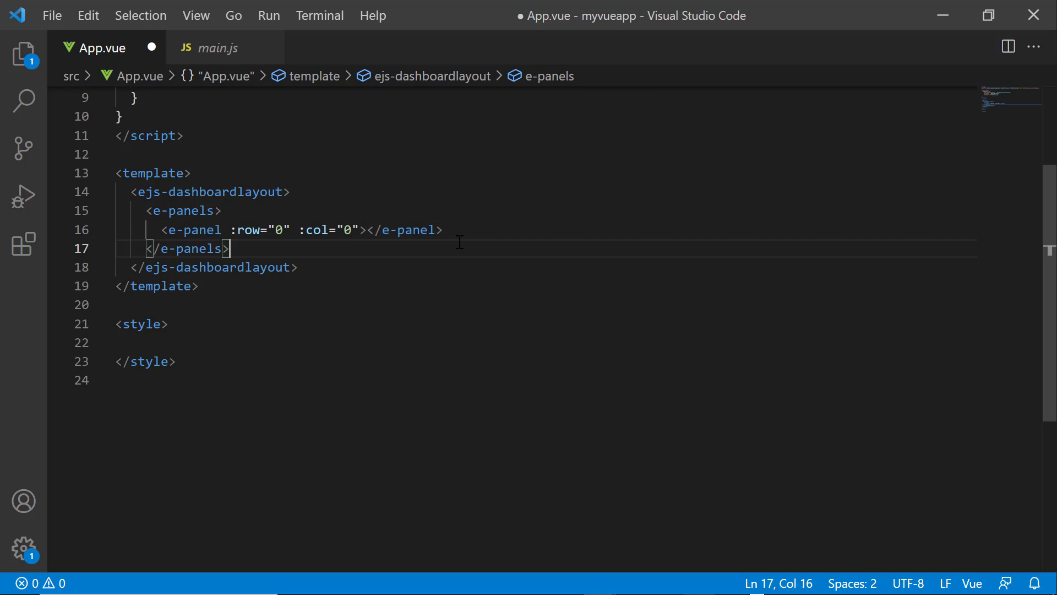
pyautogui.write('@import "../node_modules/@syncfusion/ej2-base/styles/material.css";')
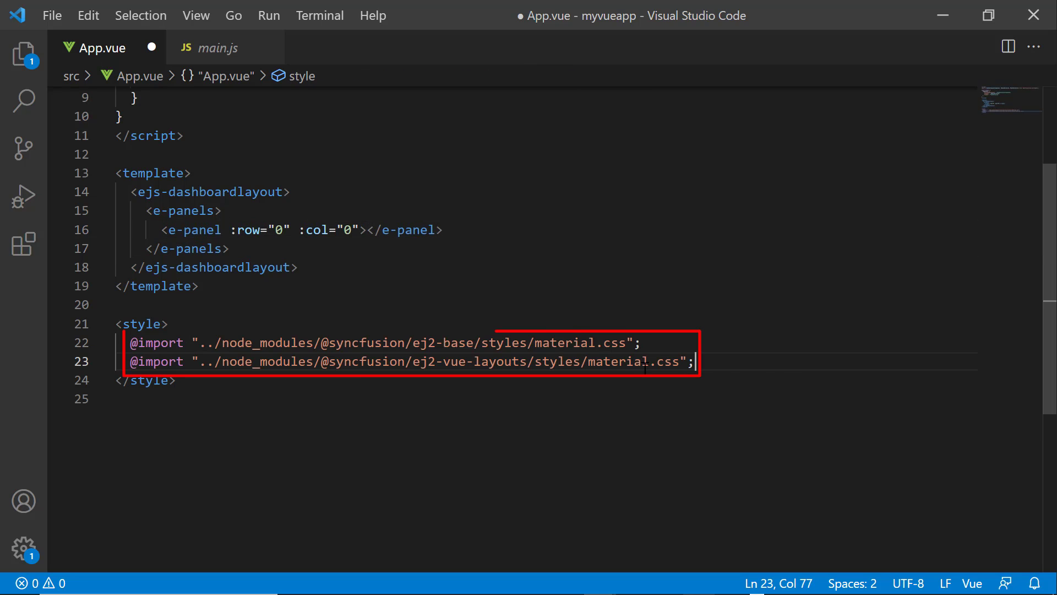
pyautogui.moveTo(785, 375)
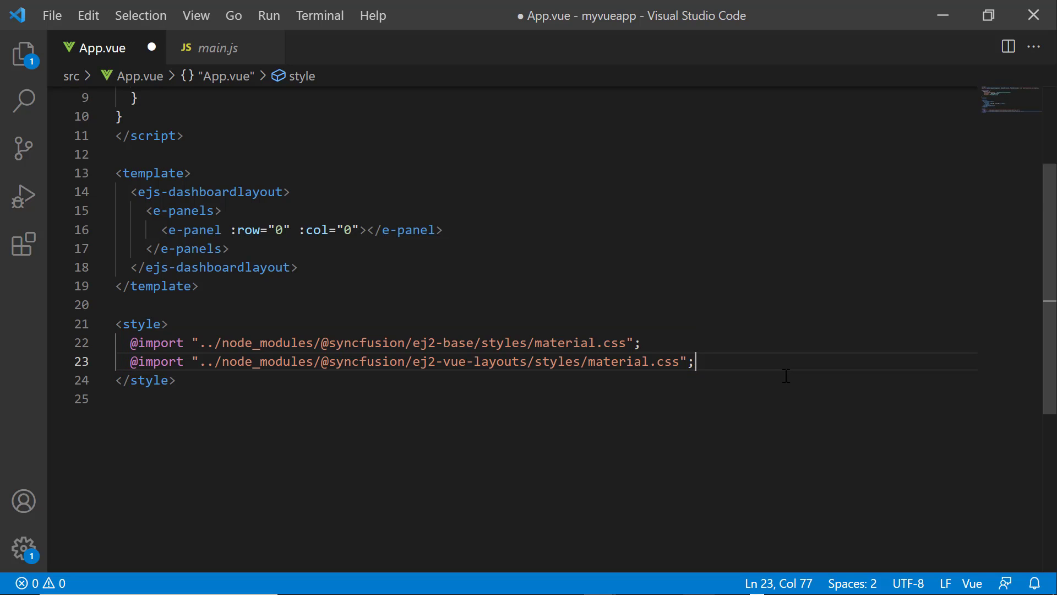
pyautogui.press('ctrl+s')
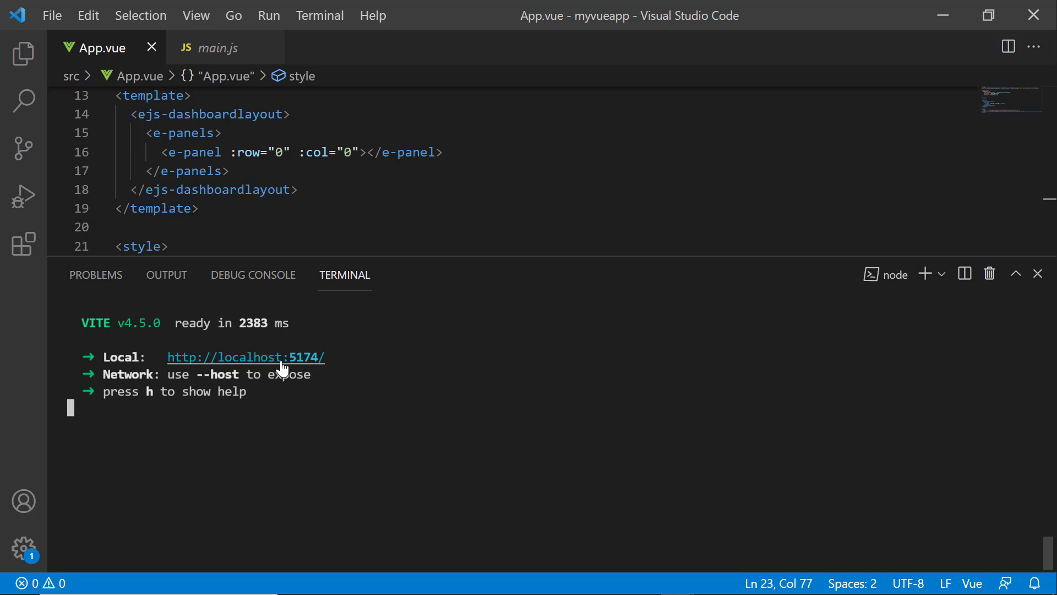
pyautogui.click(1037, 275)
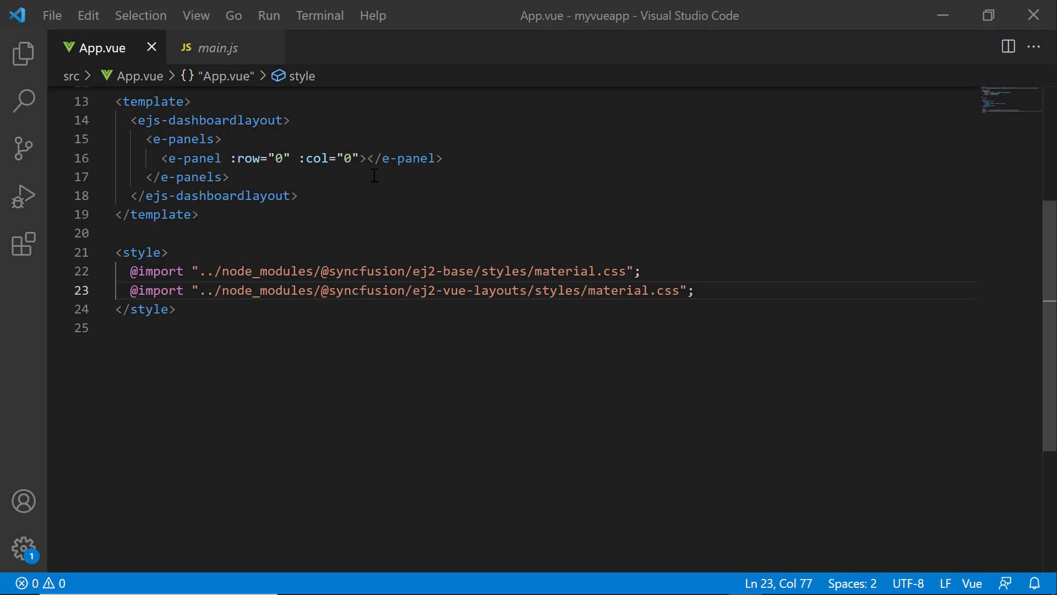
# Step: Give the first e-panel header "<div>Panel 1</div>" and content "<div>Content of Panel 1</div>"
pyautogui.click(364, 157)
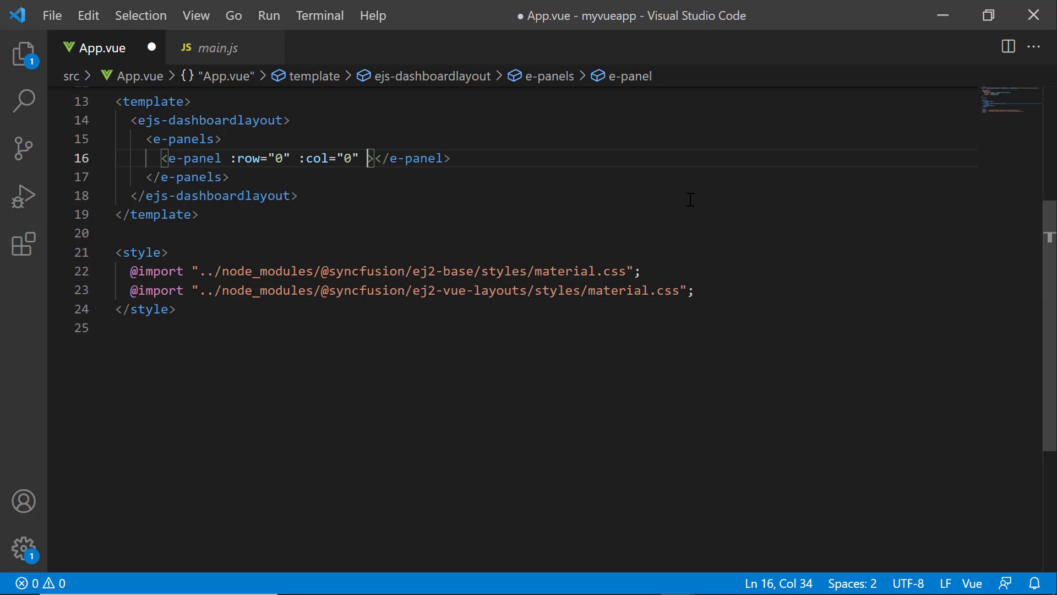
pyautogui.write('header=')
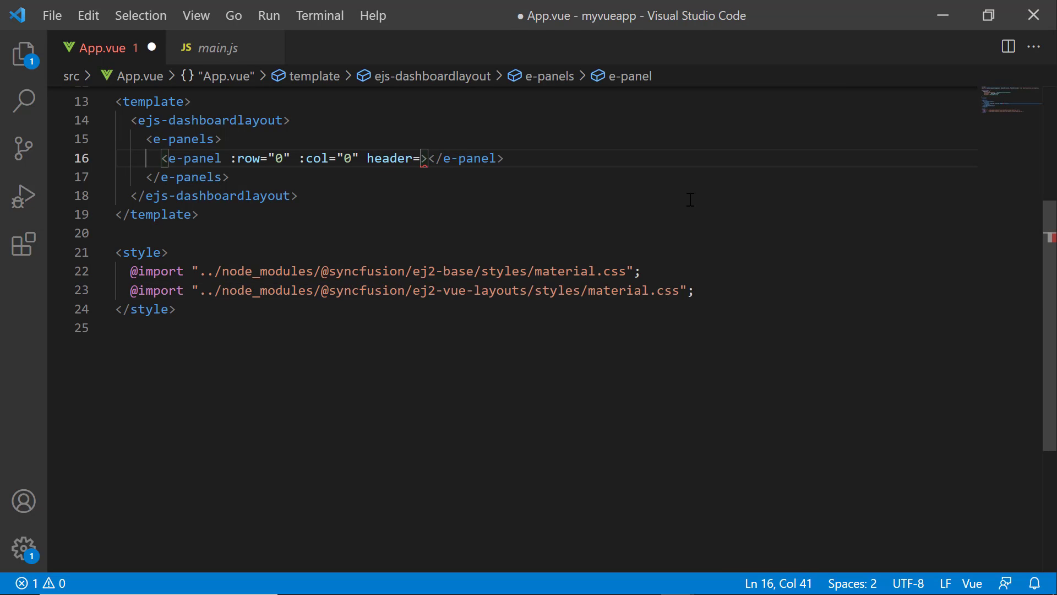
pyautogui.write('"<div>Panel 1</div>"')
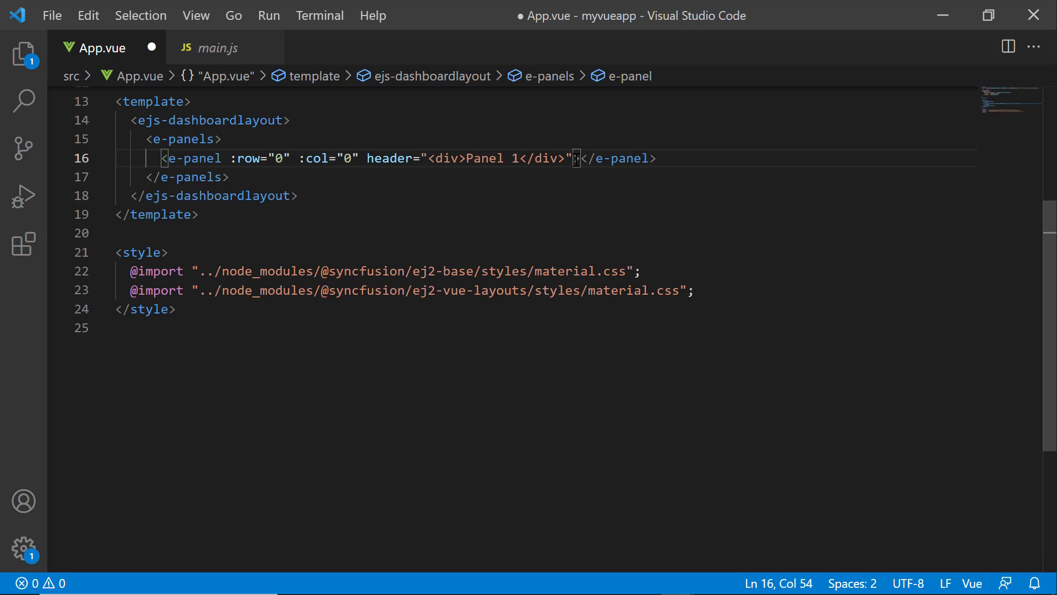
pyautogui.write('content="<div>Content of Panel 1</div>"')
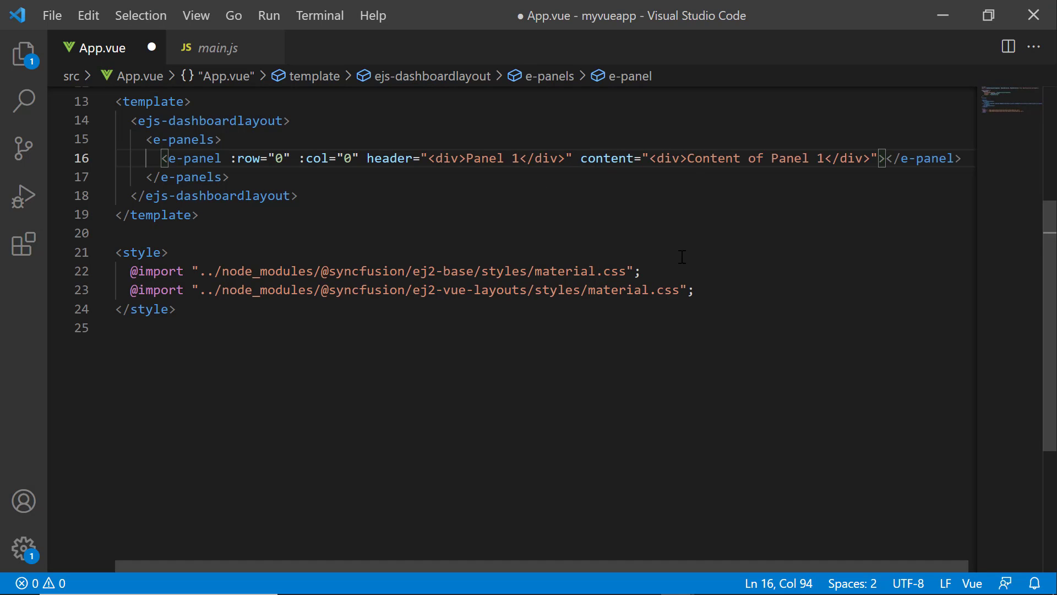
pyautogui.press('ctrl+s')
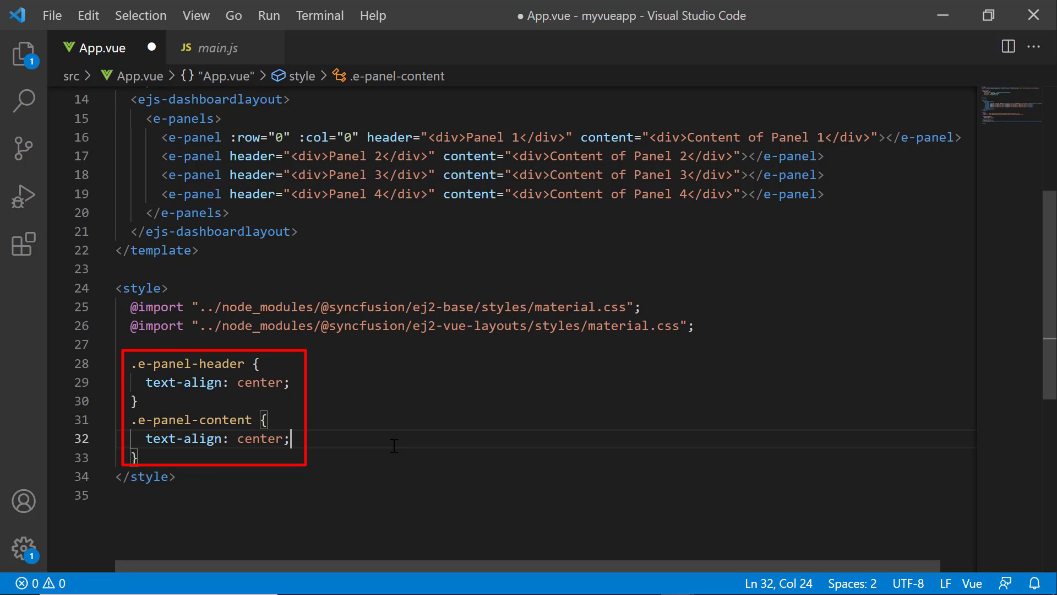
# Step: Save App.vue and scroll through the stacked panels on localhost:5174 in Chrome
pyautogui.press('ctrl+s')
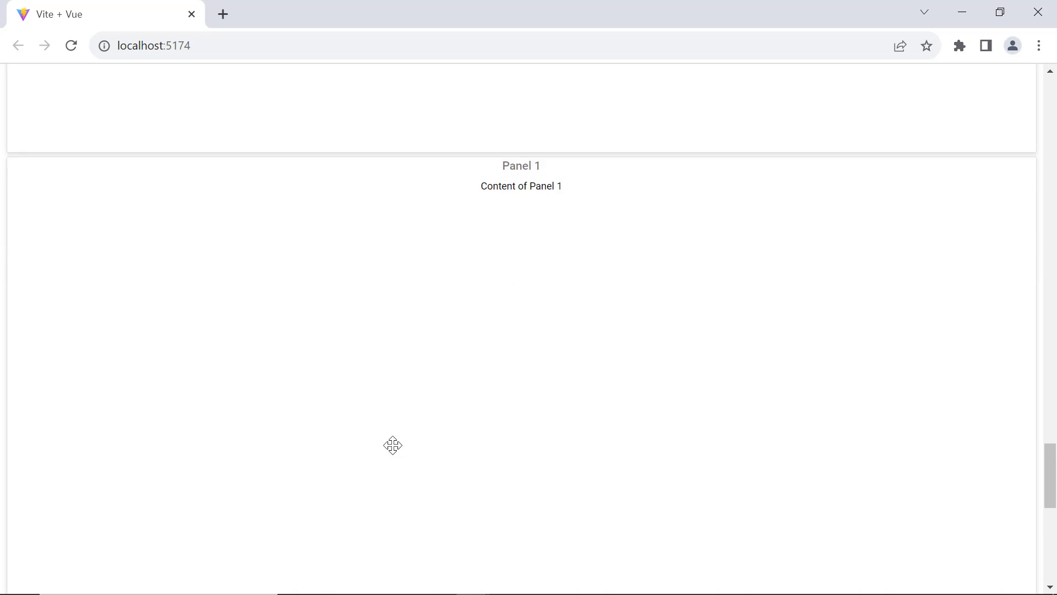
pyautogui.scroll(3)
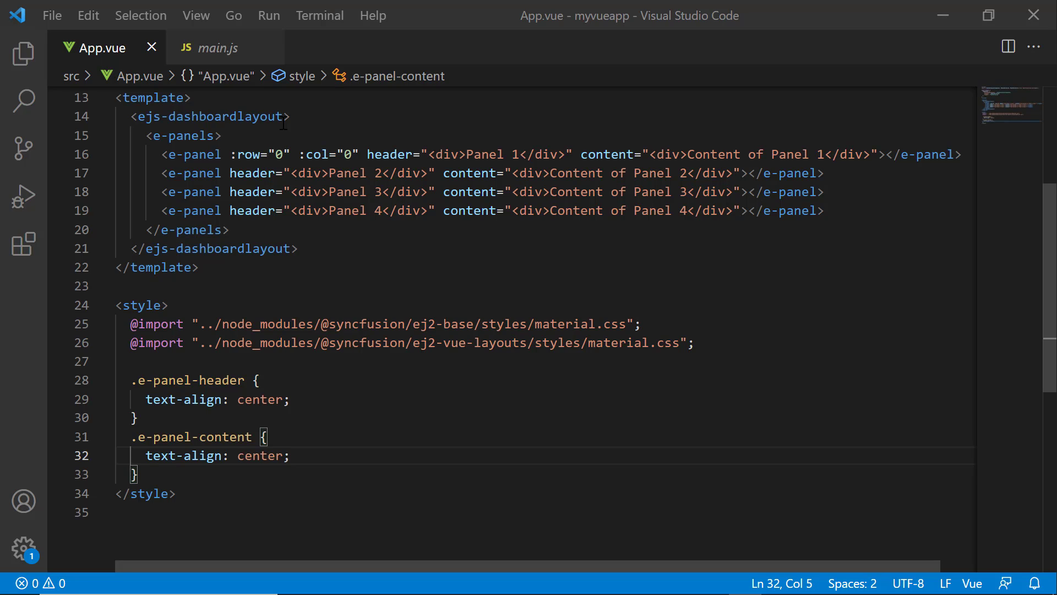
# Step: Add columns="3" to the layout and :col="1", "2", "1" to Panels 2–4, then save
pyautogui.write('columns="3')
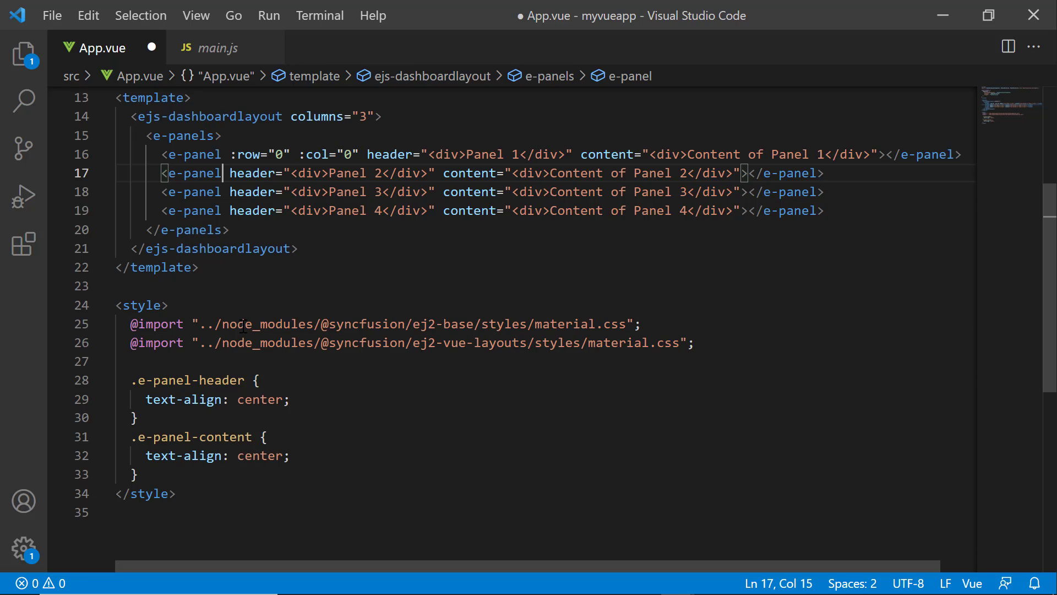
pyautogui.write(':col="2"')
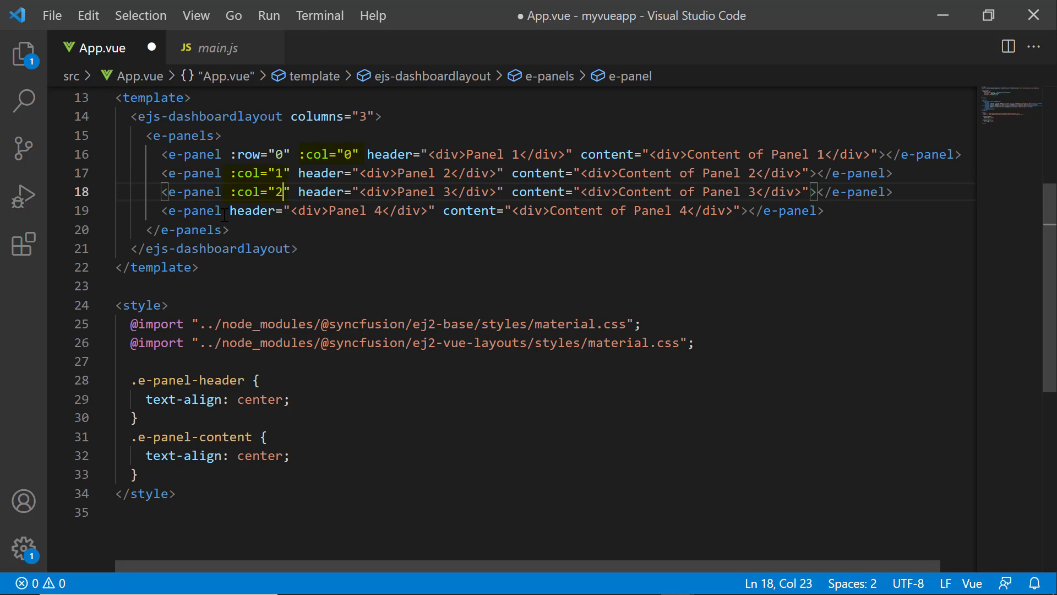
pyautogui.click(222, 210)
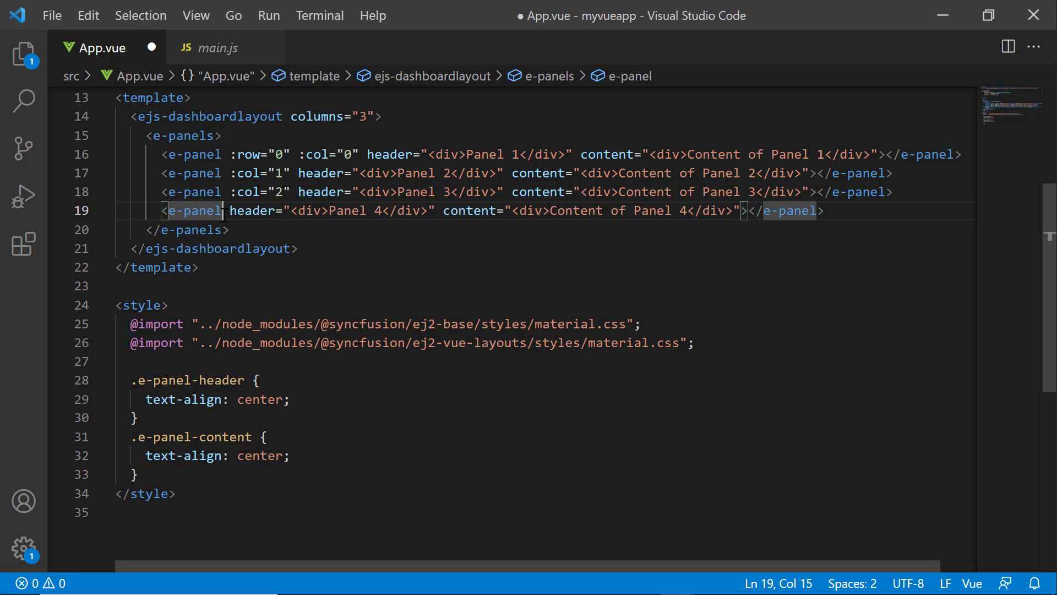
pyautogui.write(':col="1')
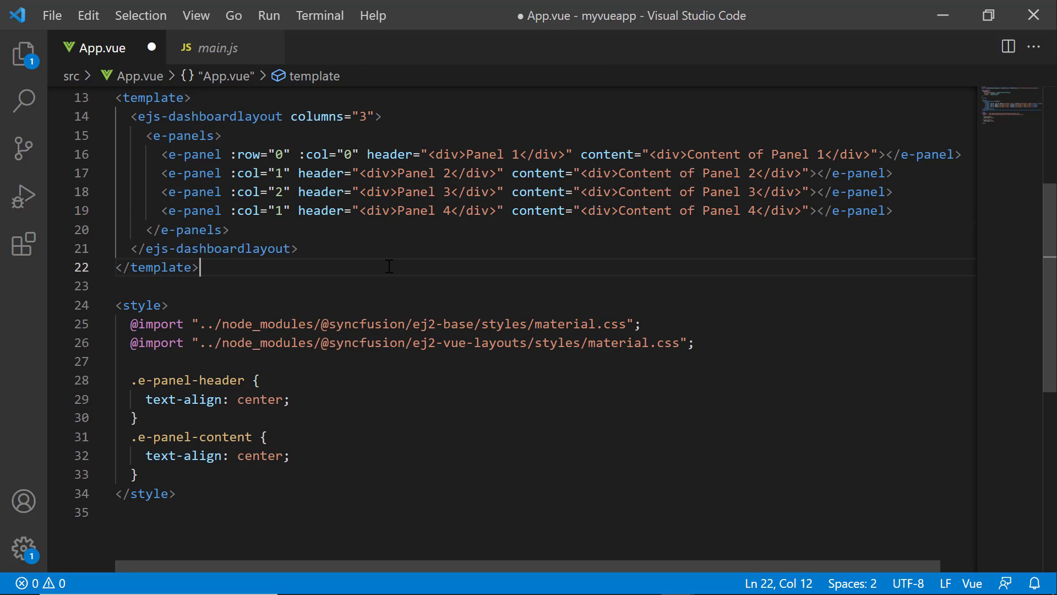
pyautogui.press('ctrl+s')
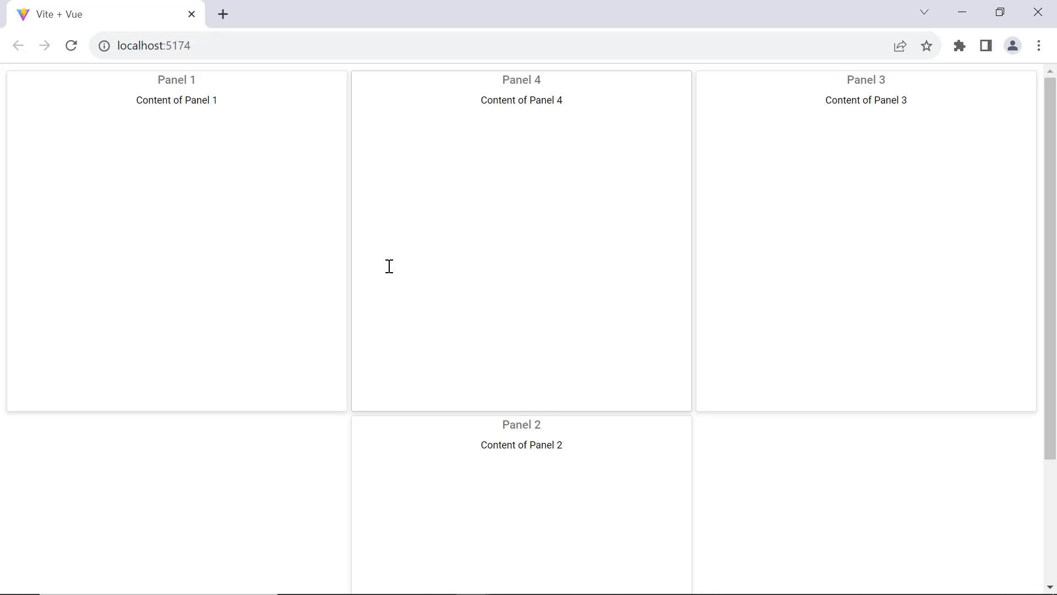
# Step: Set Panel 4's :row to "1" so it sits under Panel 2, and save App.vue
pyautogui.click(176, 242)
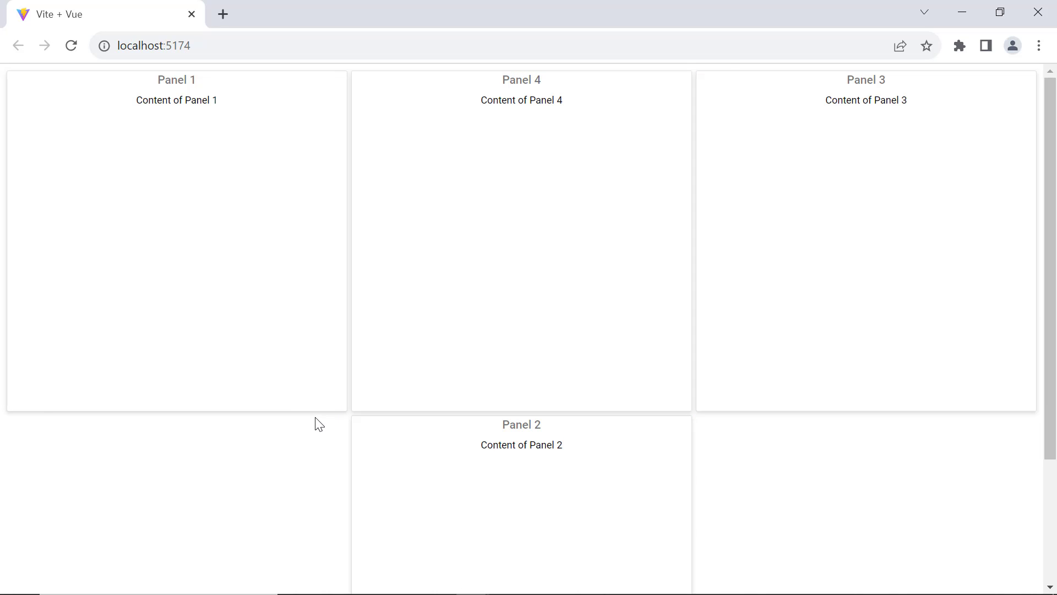
pyautogui.moveTo(792, 491)
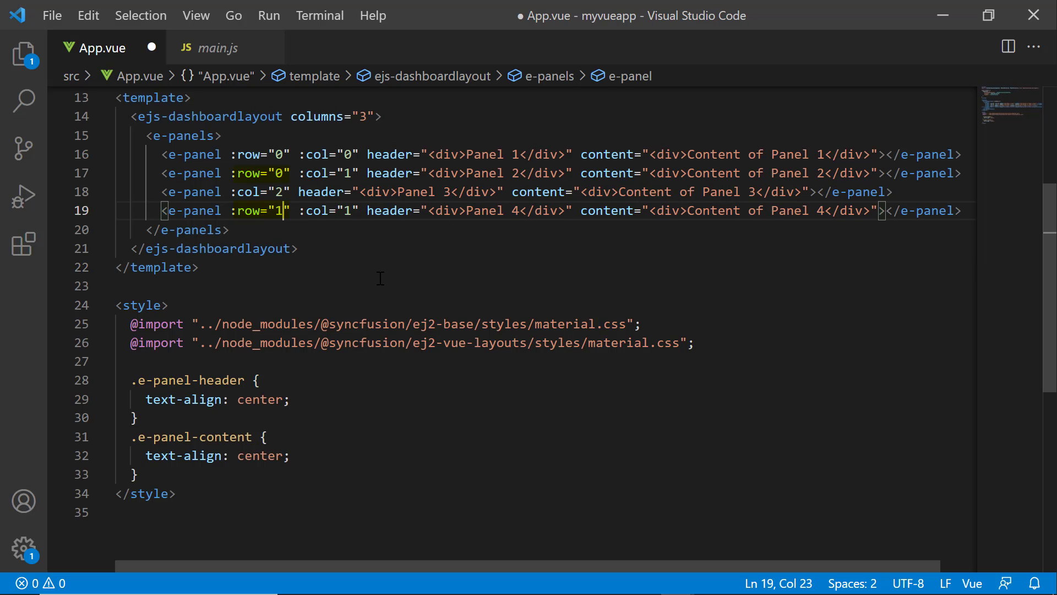
pyautogui.press('ctrl+s')
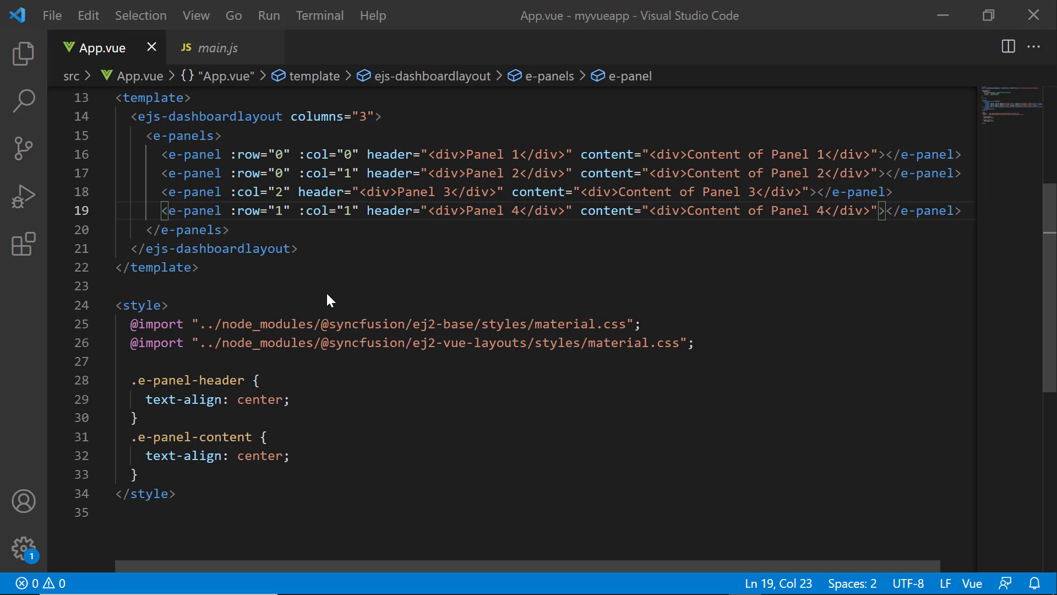
pyautogui.moveTo(328, 295)
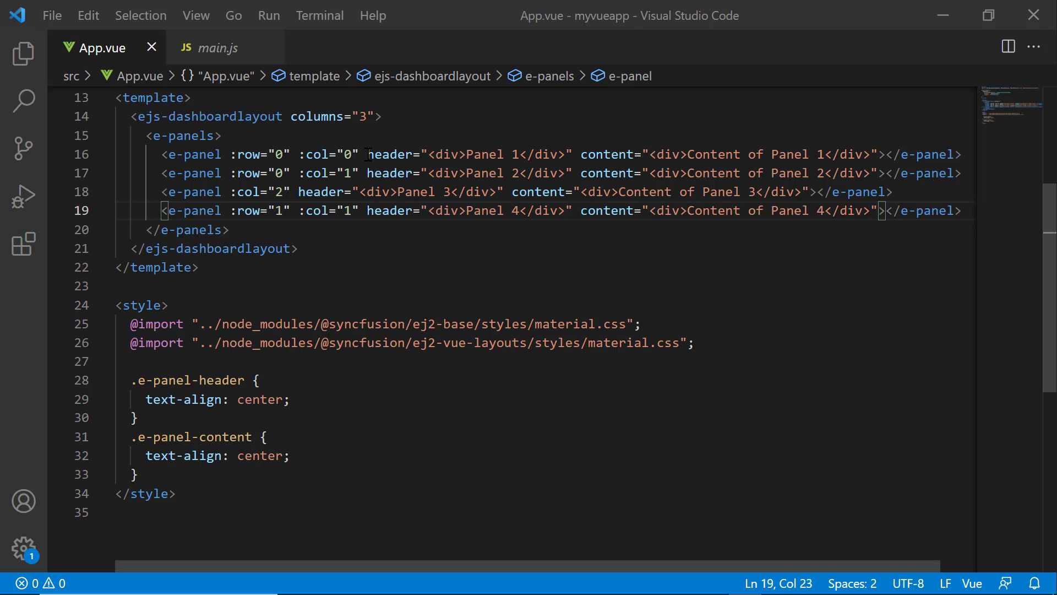
# Step: Give Panel 1 :sizeY="2" and Panel 4 :sizeX="2" in App.vue
pyautogui.write(':sizeY=')
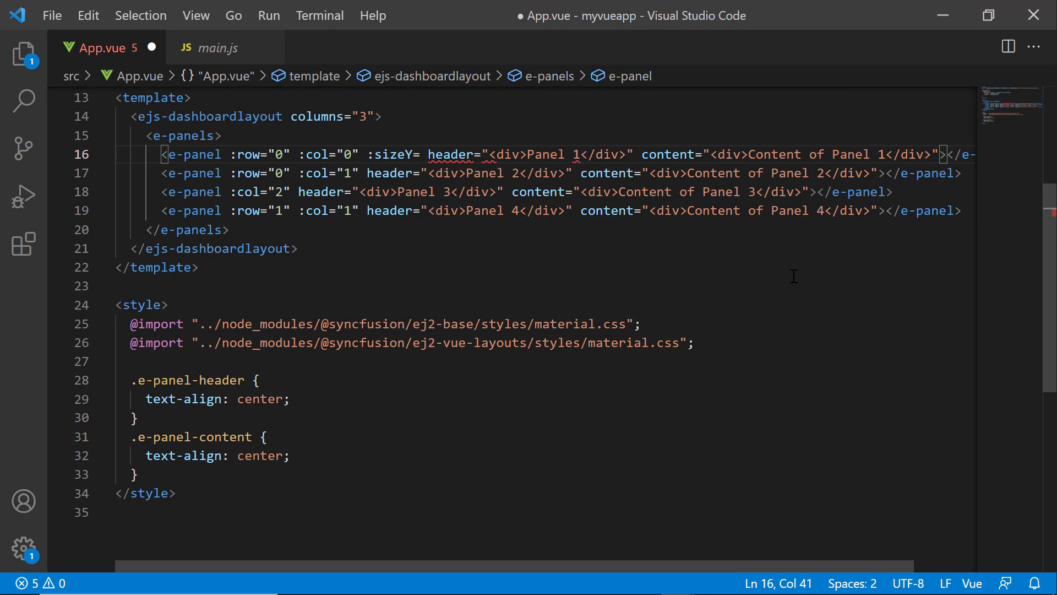
pyautogui.write('"2"')
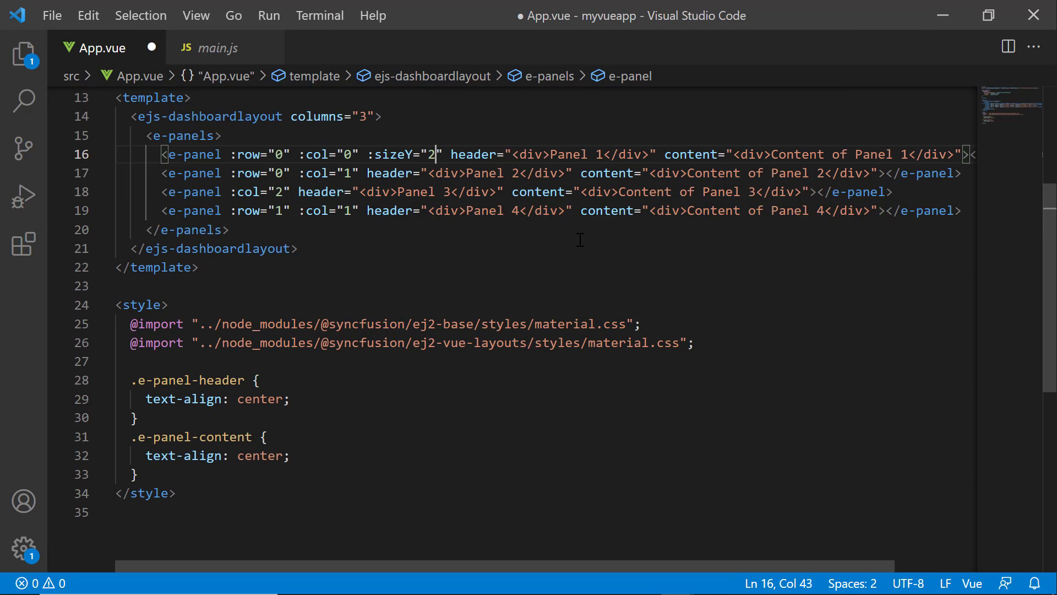
pyautogui.write(':sizeX')
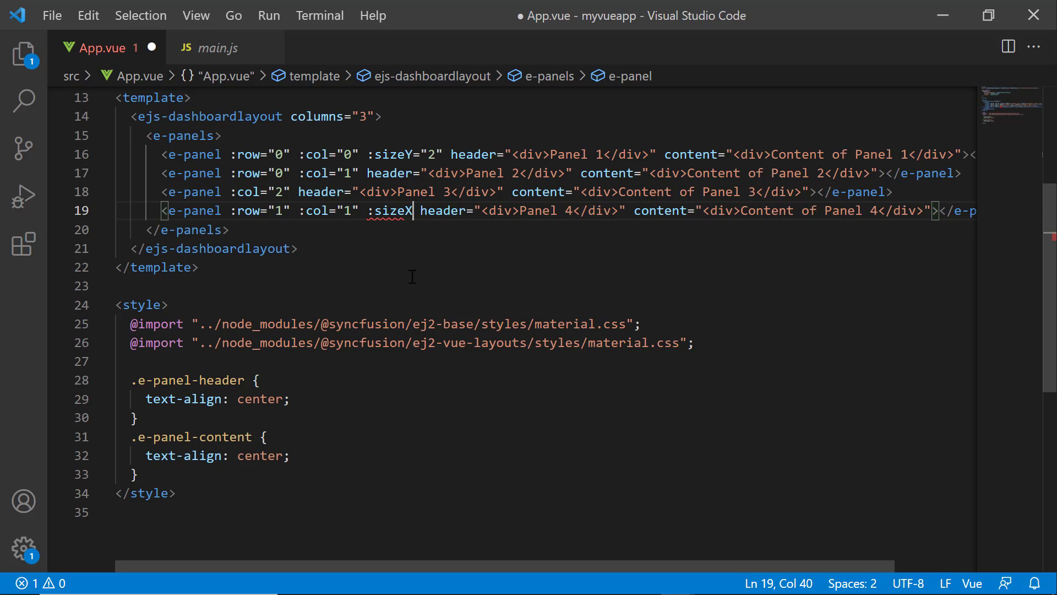
pyautogui.write('="2"')
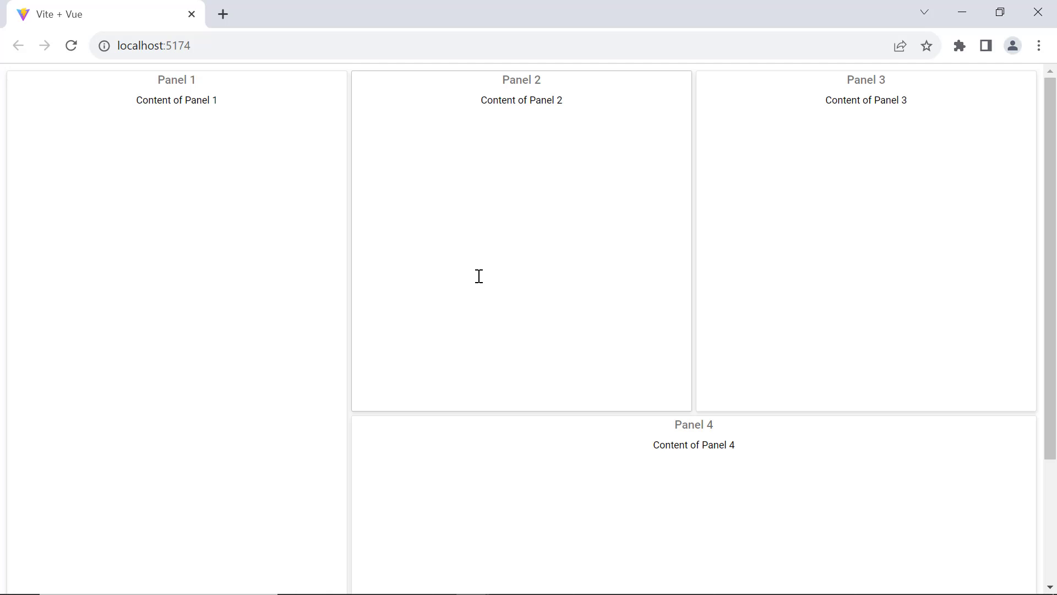
# Step: Scroll the localhost page to inspect the tall Panel 1 and wide Panel 4 layout
pyautogui.scroll(-3)
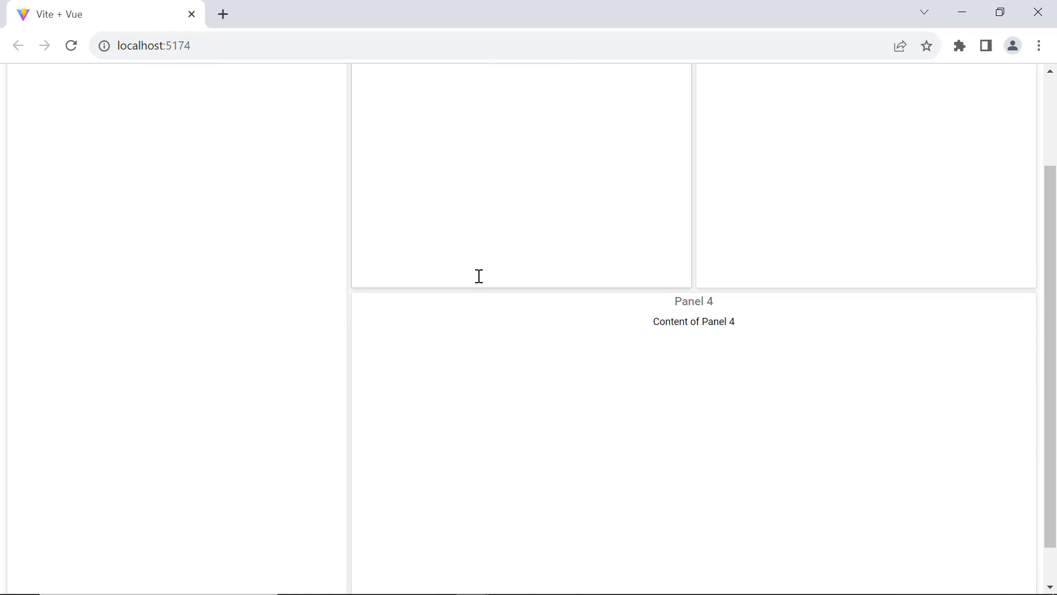
pyautogui.scroll(3)
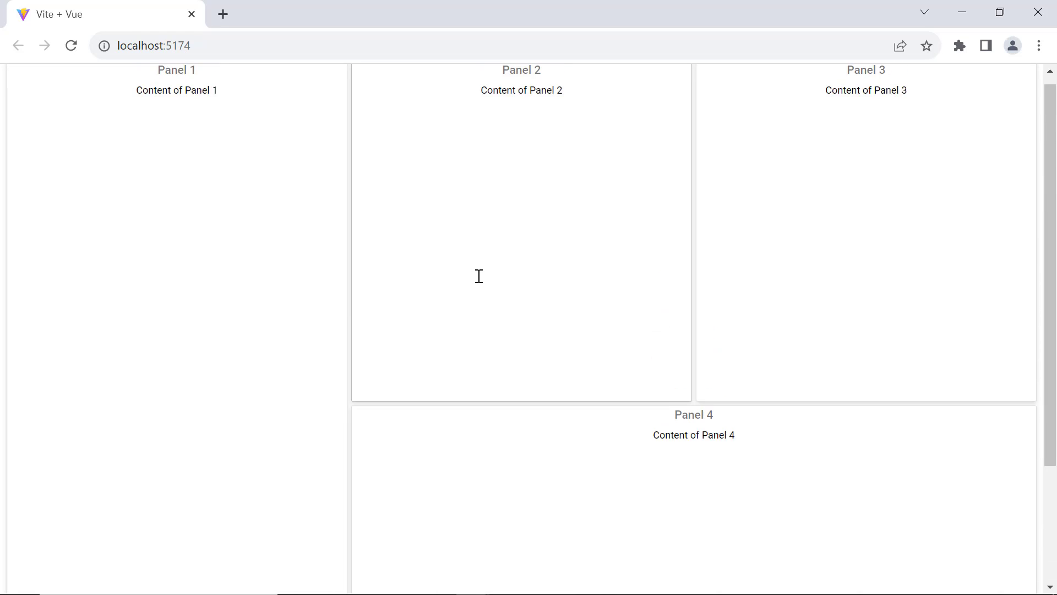
pyautogui.scroll(3)
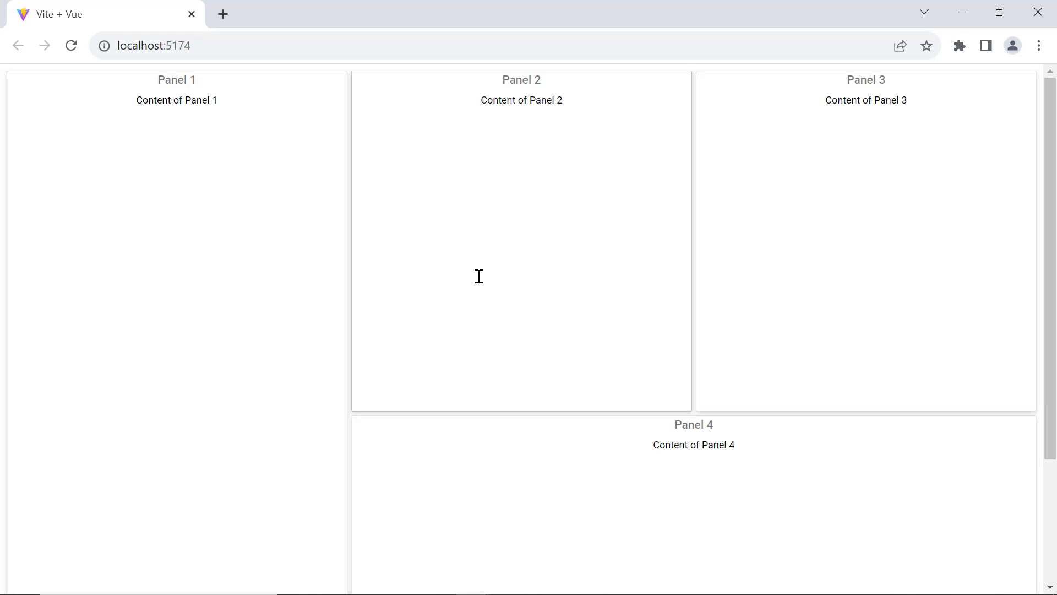
pyautogui.moveTo(474, 275)
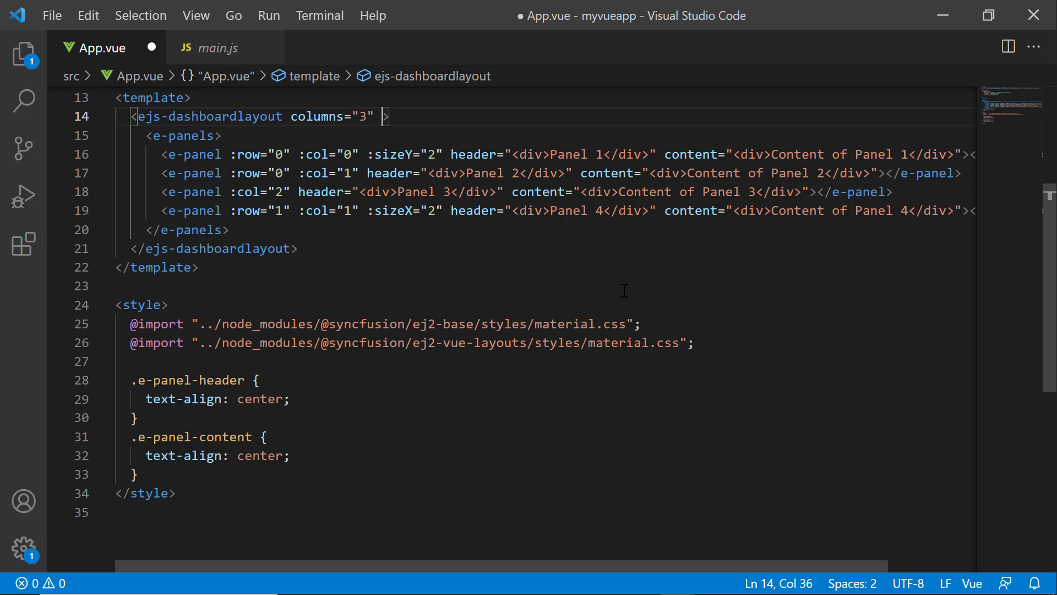
# Step: Set :allowDragging="false" and :allowResizing="true" on ejs-dashboardlayout and save
pyautogui.write(':allowDragging="f')
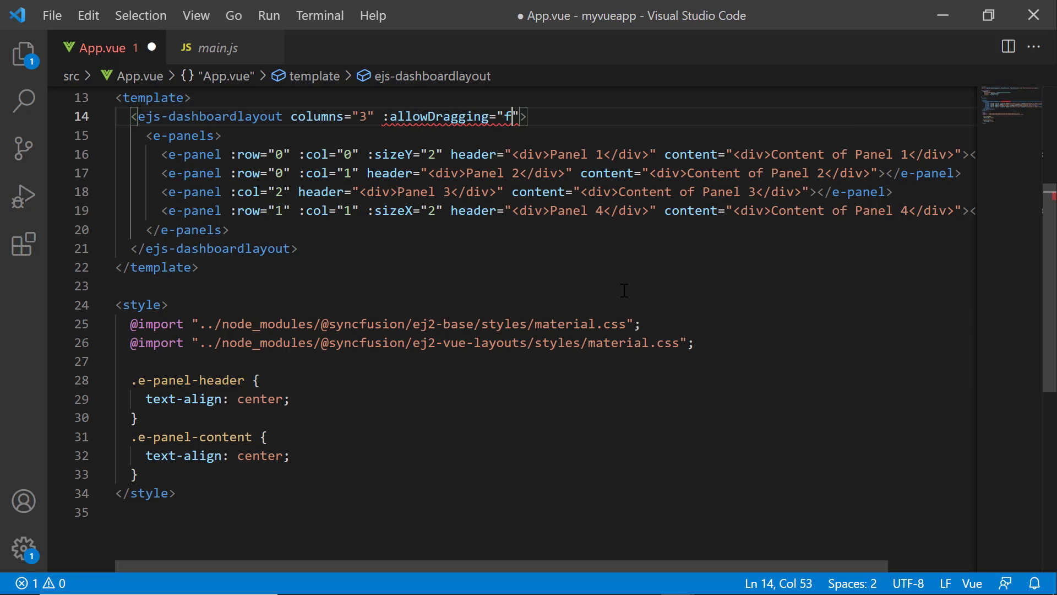
pyautogui.press('ctrl+s')
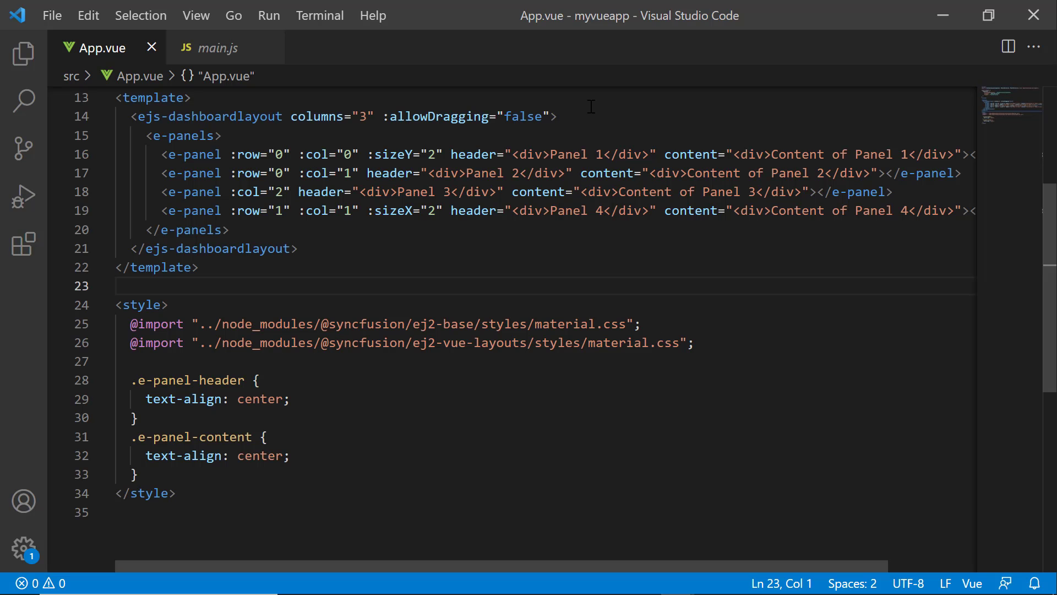
pyautogui.write(':allowResizi')
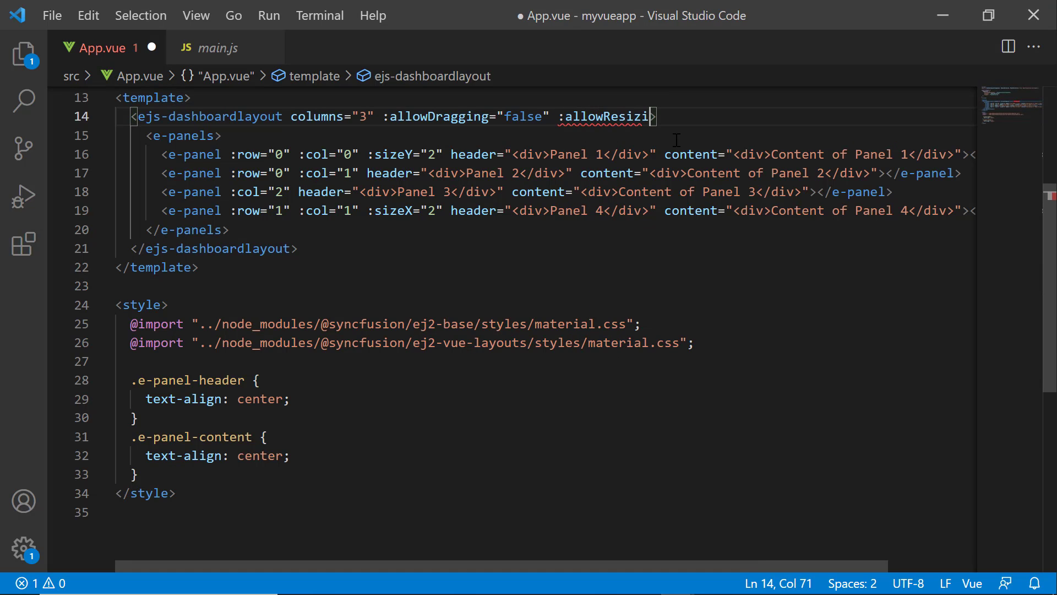
pyautogui.write('ng="true"')
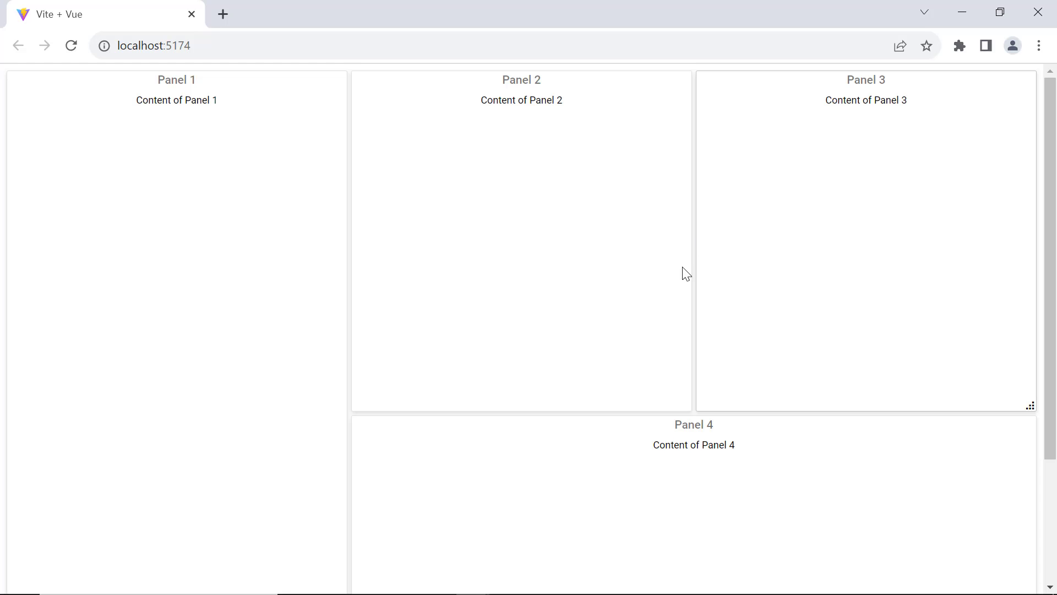
pyautogui.moveTo(664, 420)
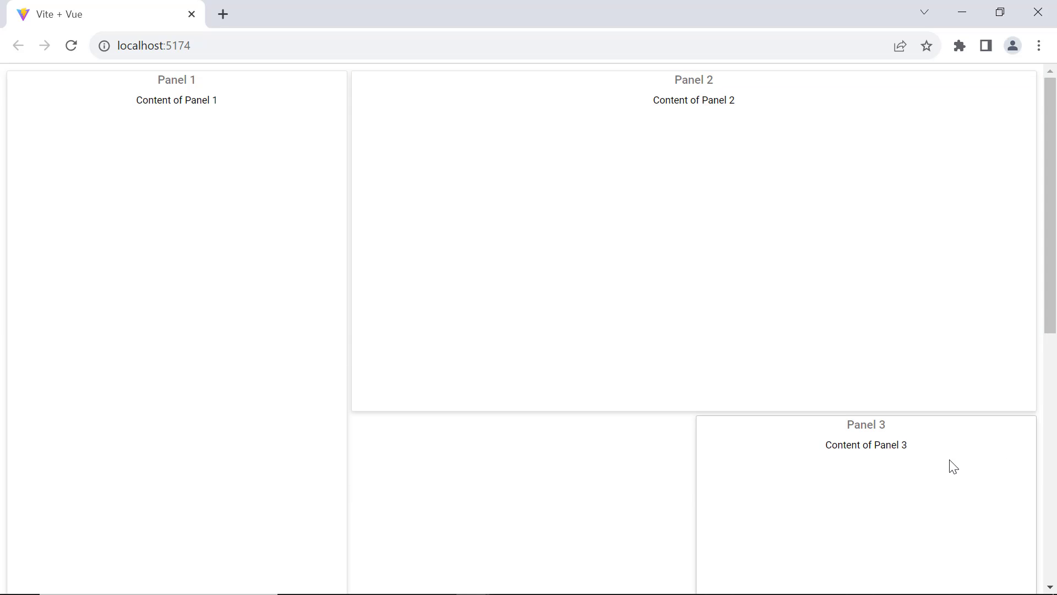
pyautogui.moveTo(949, 471)
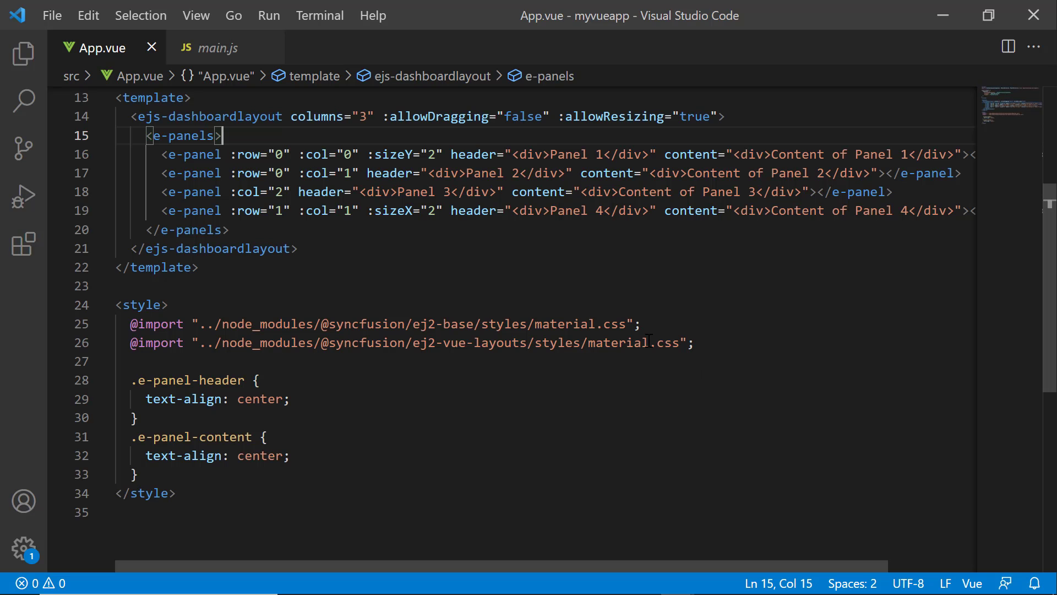
# Step: Add :minSizeY="1" :maxSizeY="2" to Panel 1 and :minSizeX="1" :maxSizeX="2" to Panel 4
pyautogui.click(447, 154)
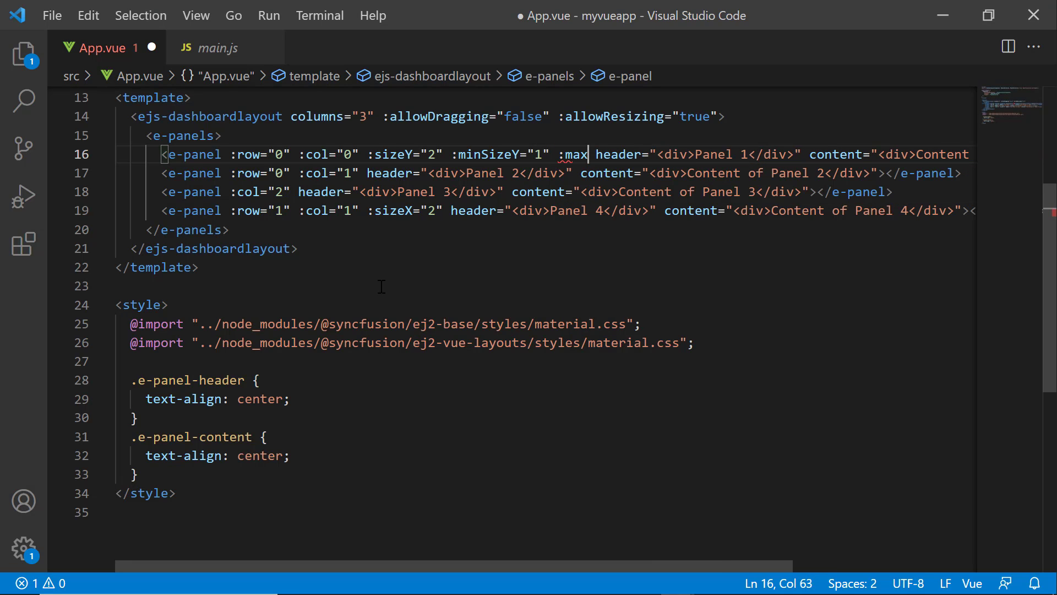
pyautogui.write('SizeY=""')
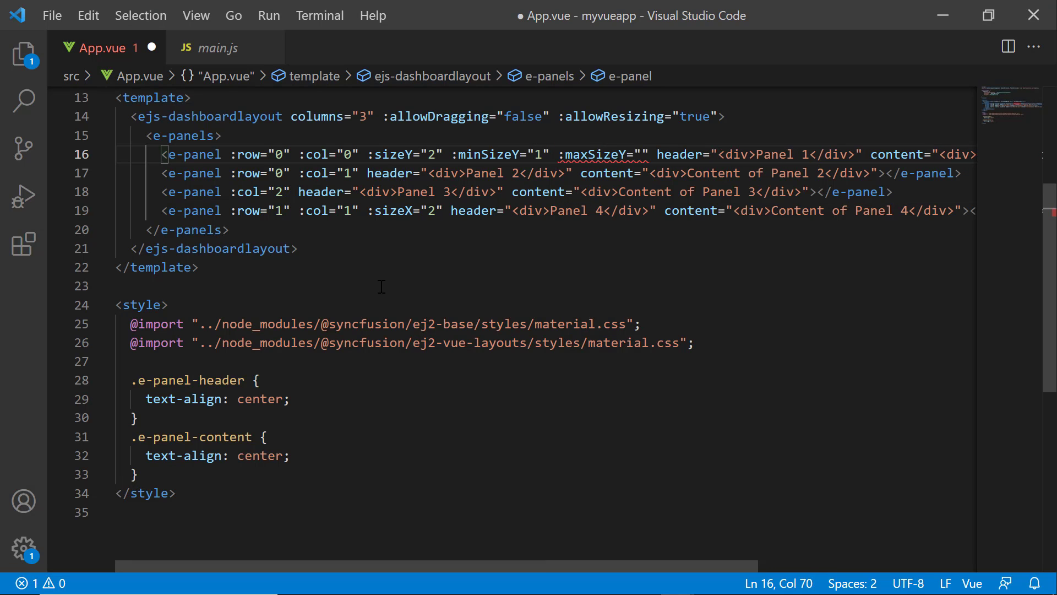
pyautogui.write('2')
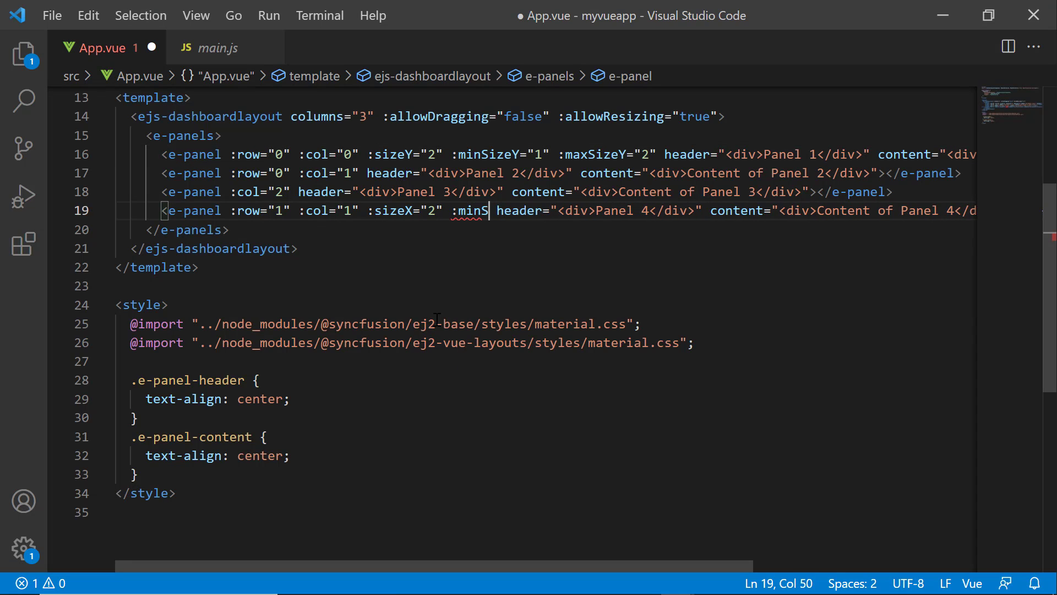
pyautogui.write('izeX="1"')
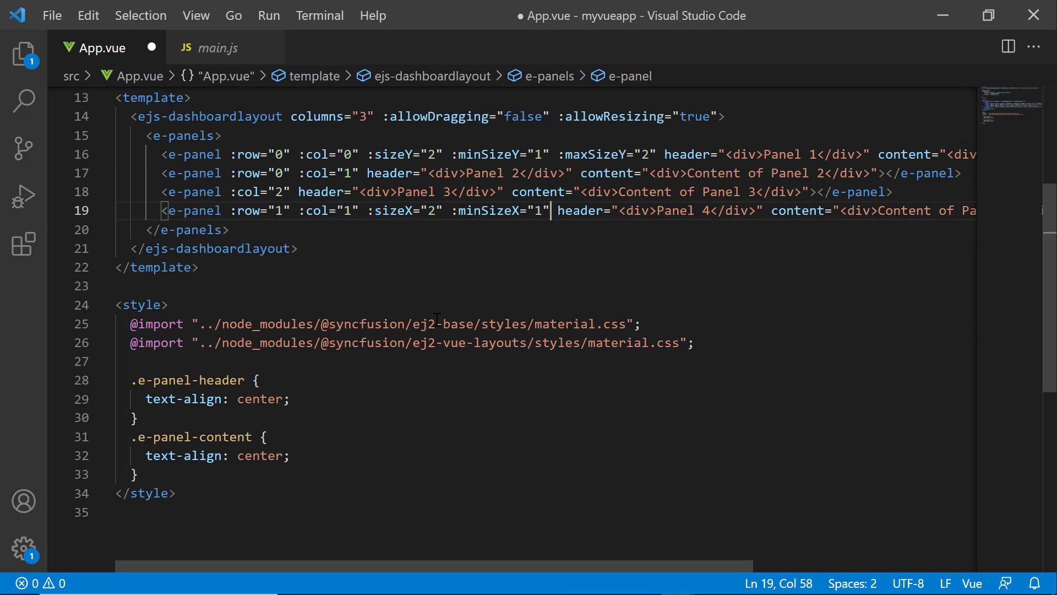
pyautogui.write(':maxSize')
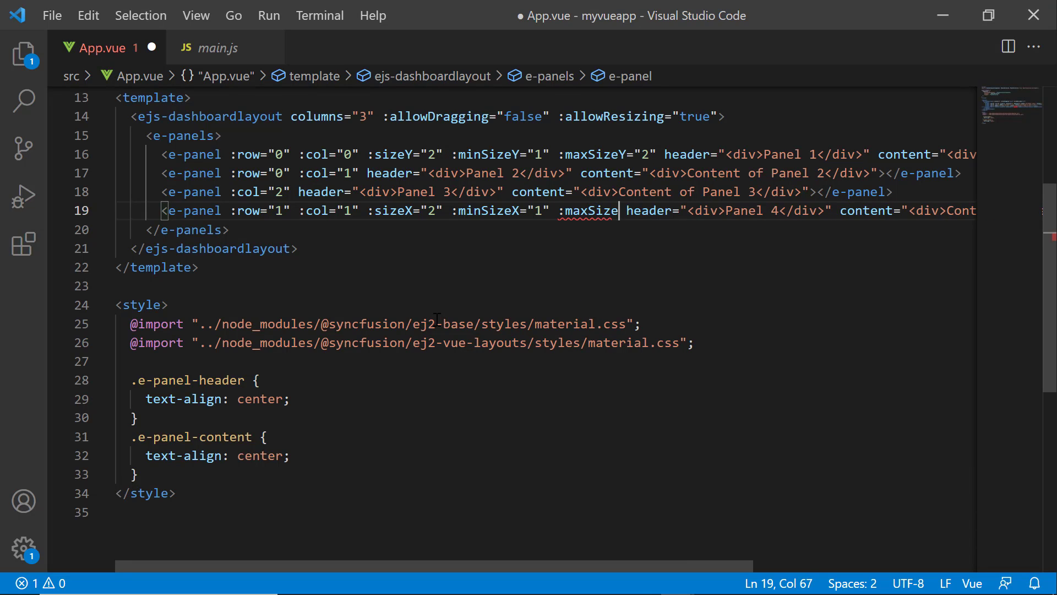
pyautogui.write('X="2"')
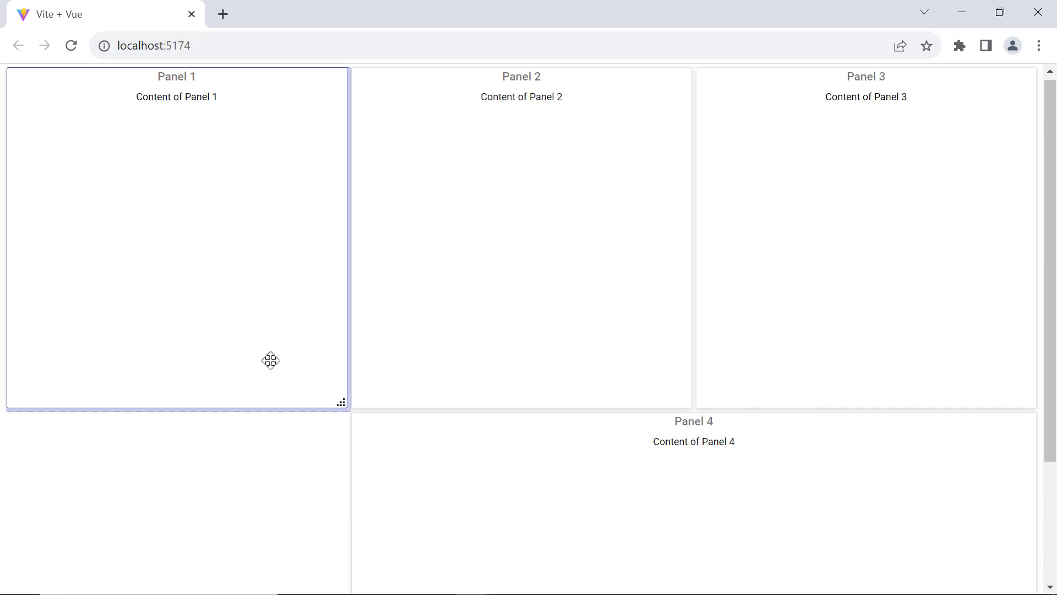
pyautogui.moveTo(259, 343)
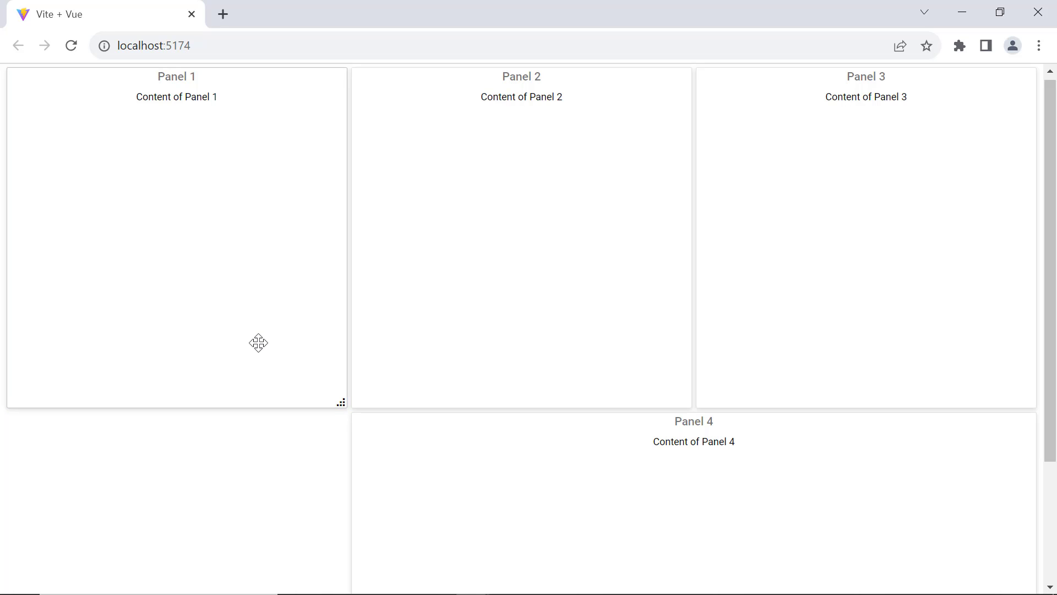
pyautogui.scroll(-3)
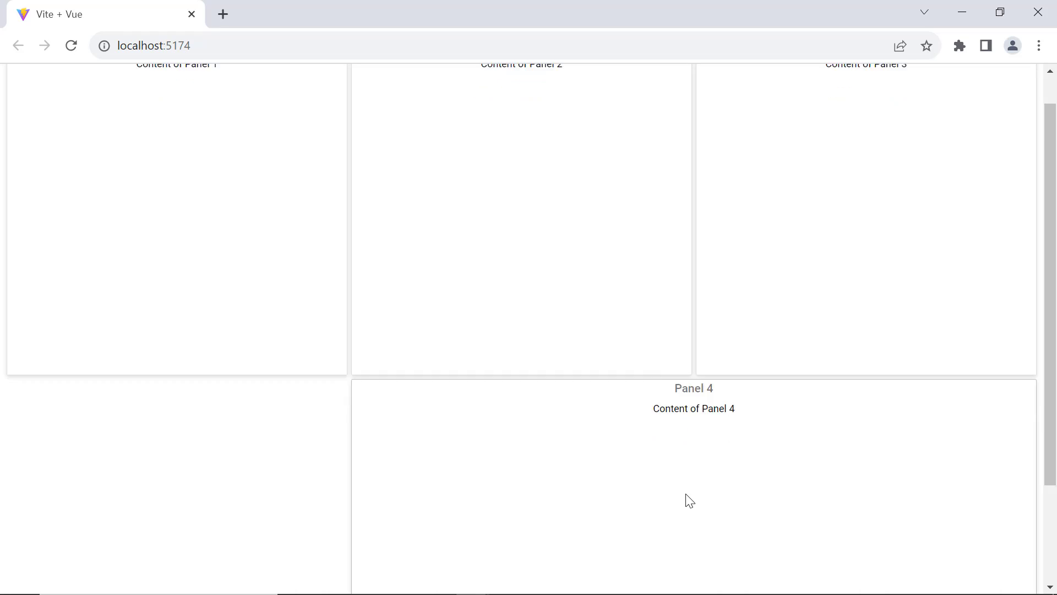
pyautogui.scroll(-3)
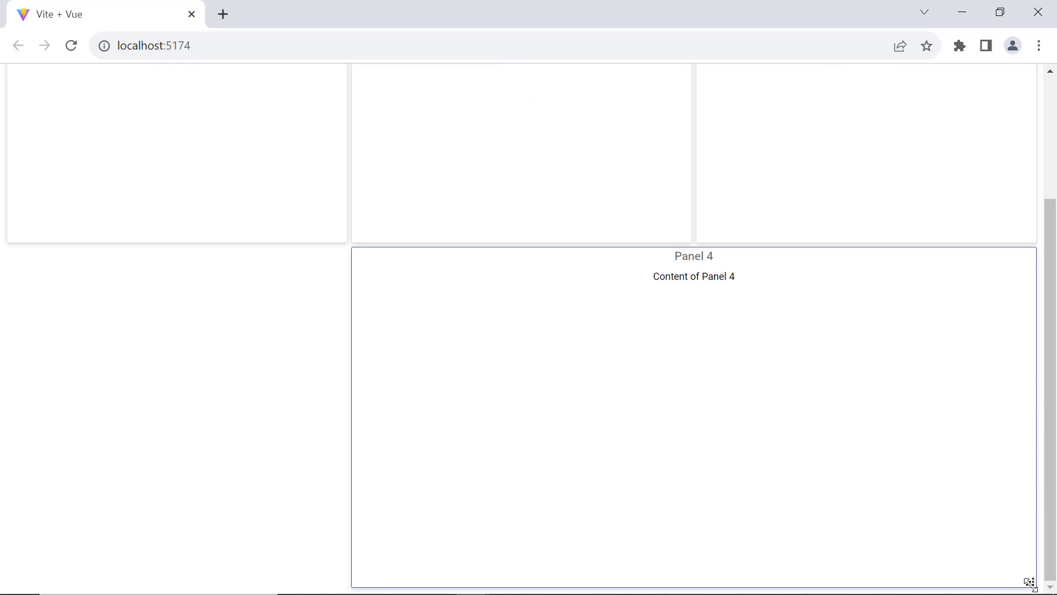